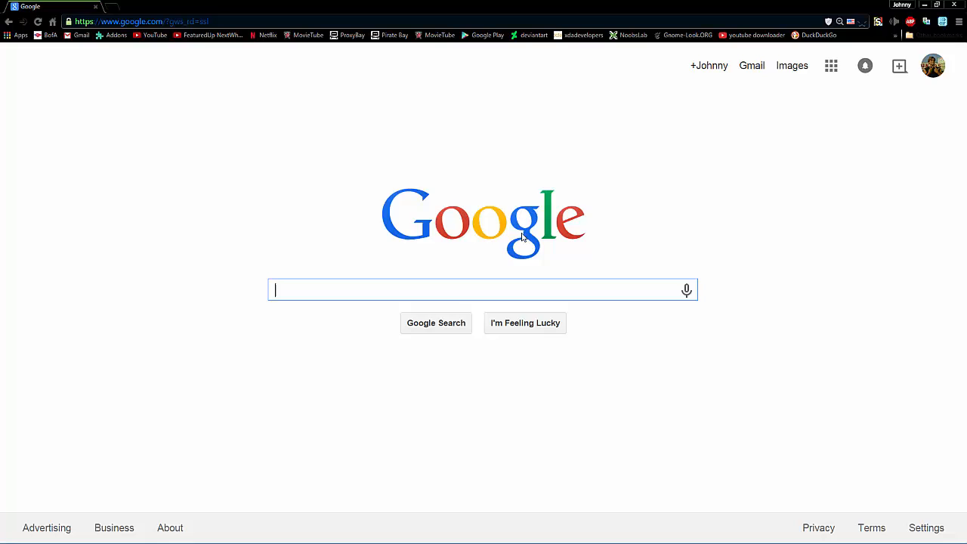
Step: Search Google for "stylish" and open the Stylish Chrome Web Store result
{"action": "type", "text": "sti"}
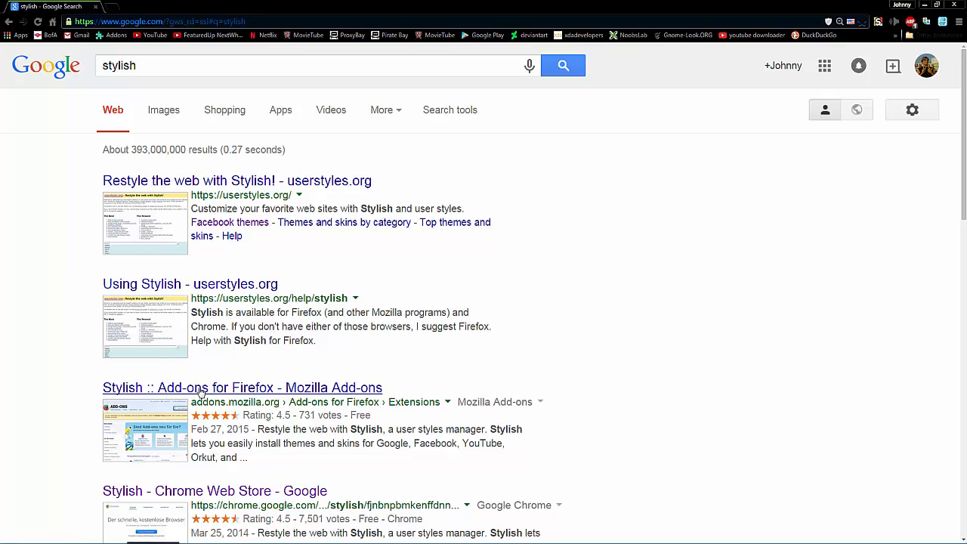
{"action": "scroll", "scroll_direction": "down", "scroll_amount": 3}
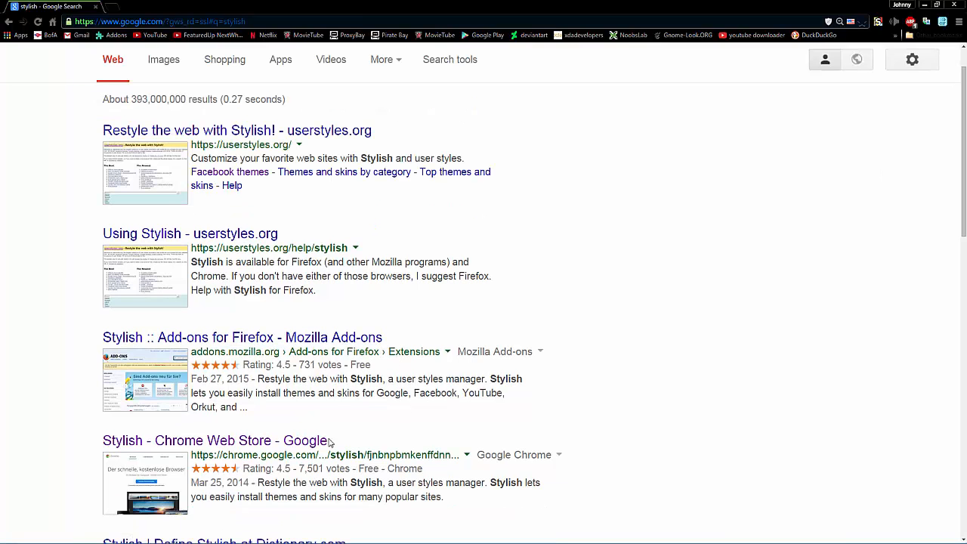
{"action": "scroll", "scroll_direction": "down", "scroll_amount": 3}
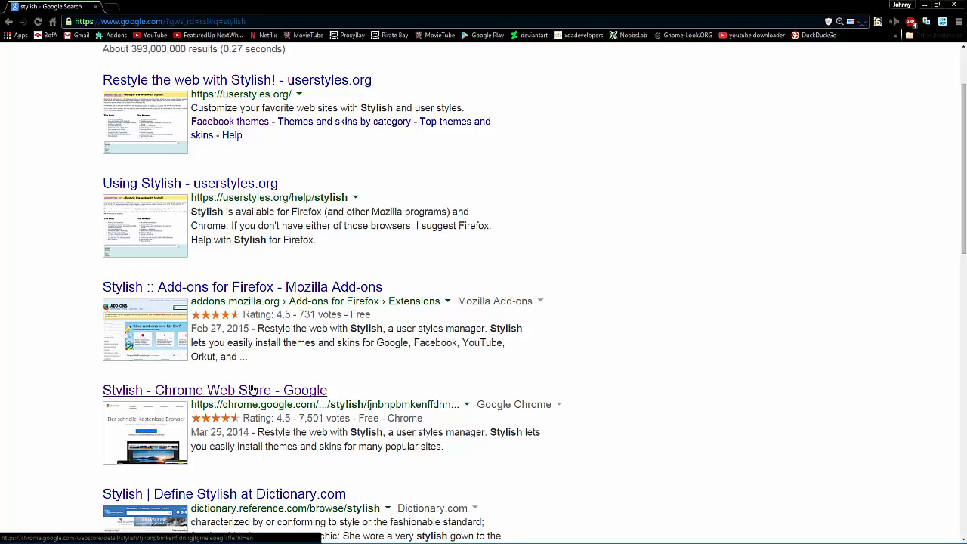
{"action": "left_click", "coordinate": [215, 390]}
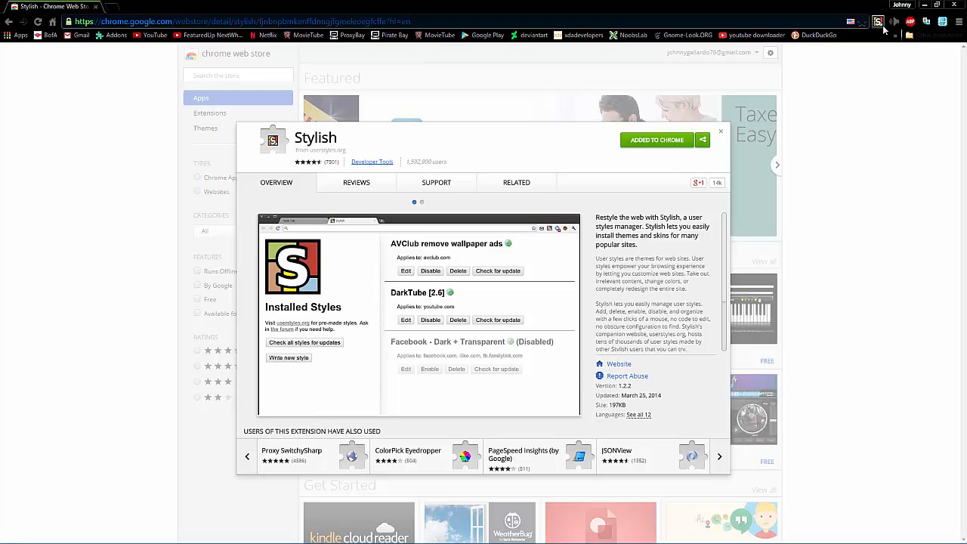
{"action": "mouse_move", "coordinate": [879, 22]}
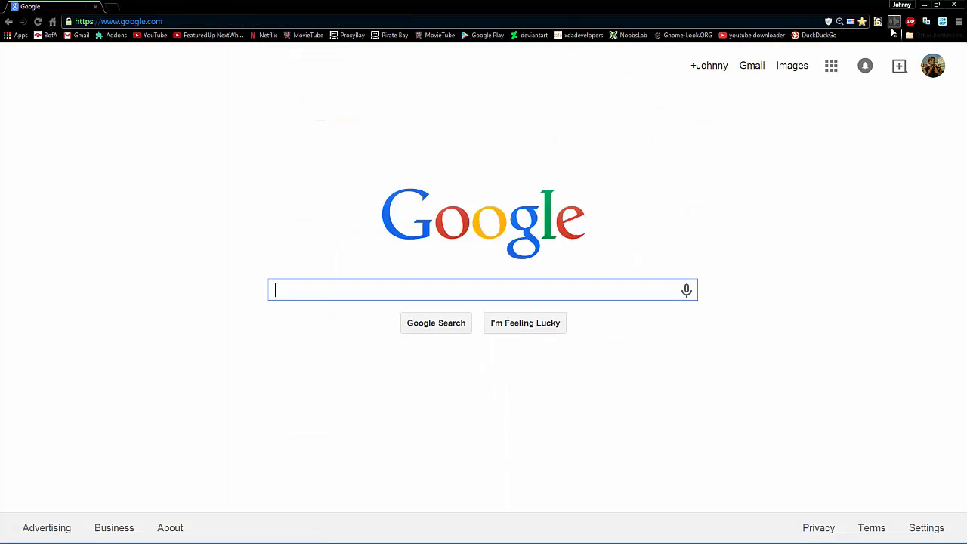
{"action": "mouse_move", "coordinate": [894, 22]}
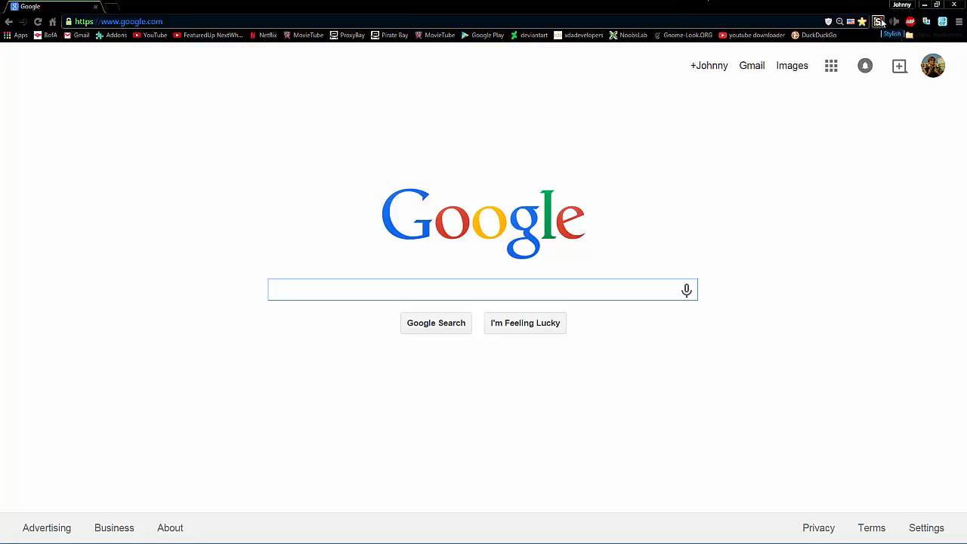
Step: Show Stylish's installed styles for google.com from the toolbar icon
{"action": "left_click", "coordinate": [879, 21]}
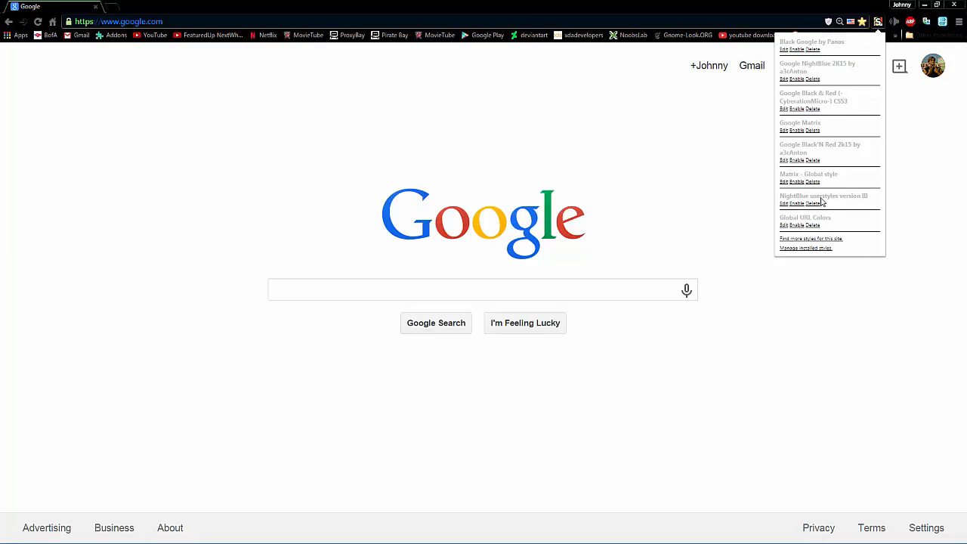
{"action": "mouse_move", "coordinate": [822, 221]}
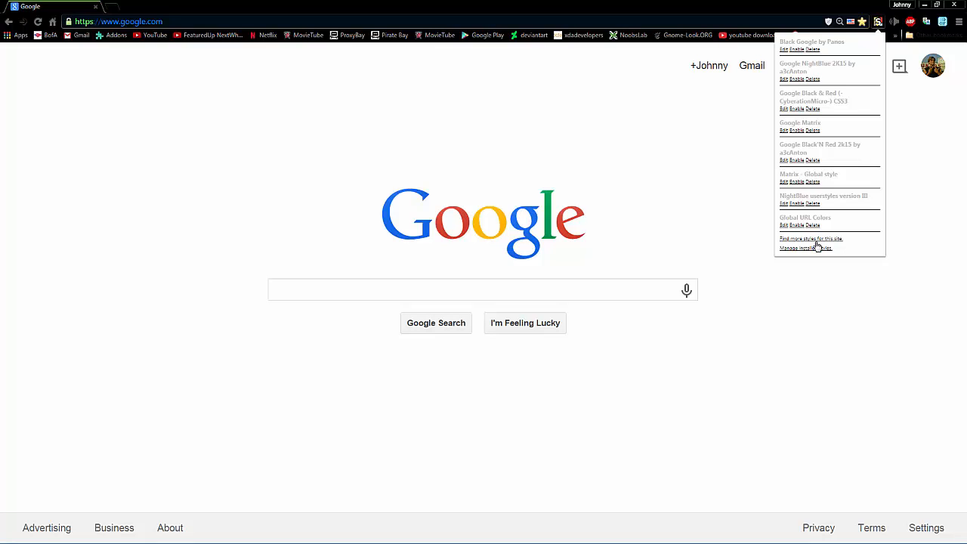
{"action": "mouse_move", "coordinate": [818, 243]}
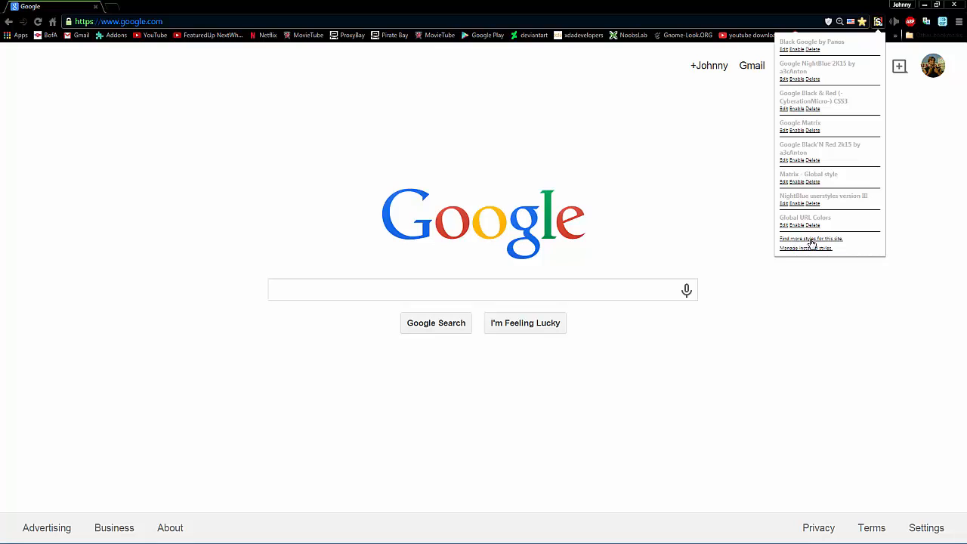
{"action": "mouse_move", "coordinate": [830, 241]}
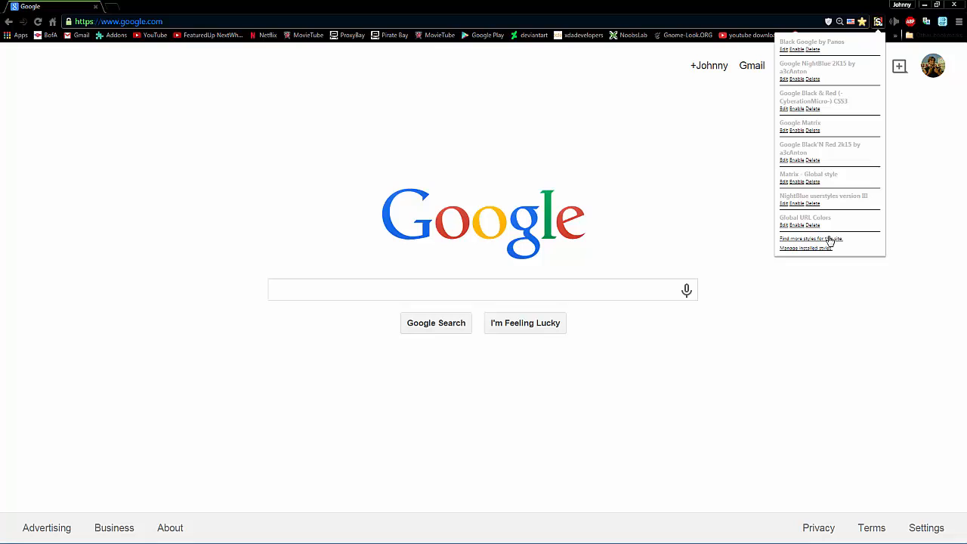
{"action": "mouse_move", "coordinate": [828, 240]}
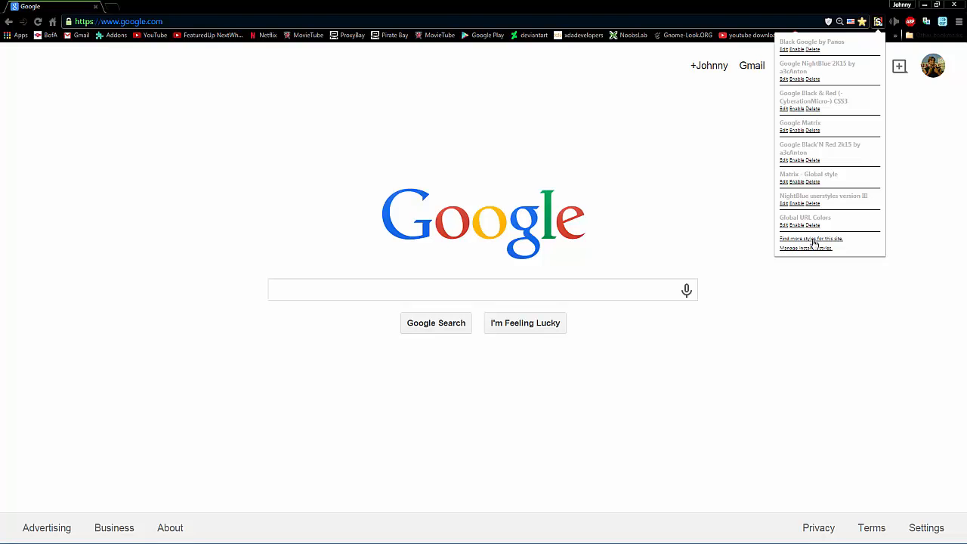
Step: Find more Google styles on userstyles.org and open Black Google by Panos
{"action": "left_click", "coordinate": [811, 238]}
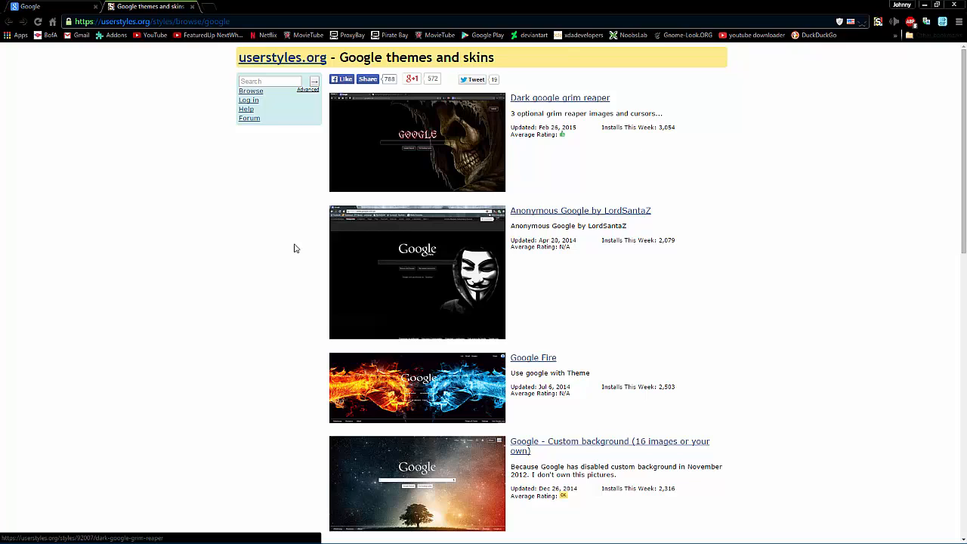
{"action": "mouse_move", "coordinate": [960, 179]}
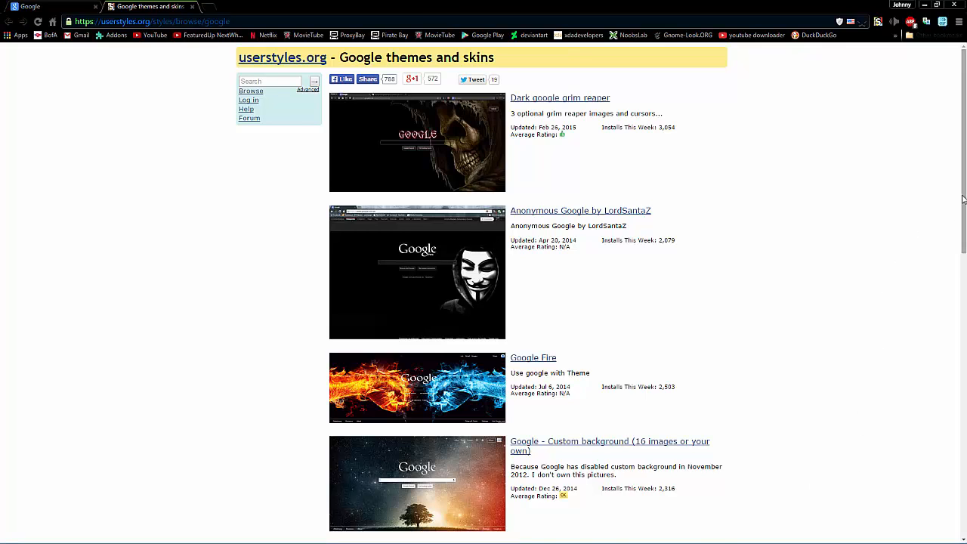
{"action": "scroll", "scroll_direction": "down", "scroll_amount": 3}
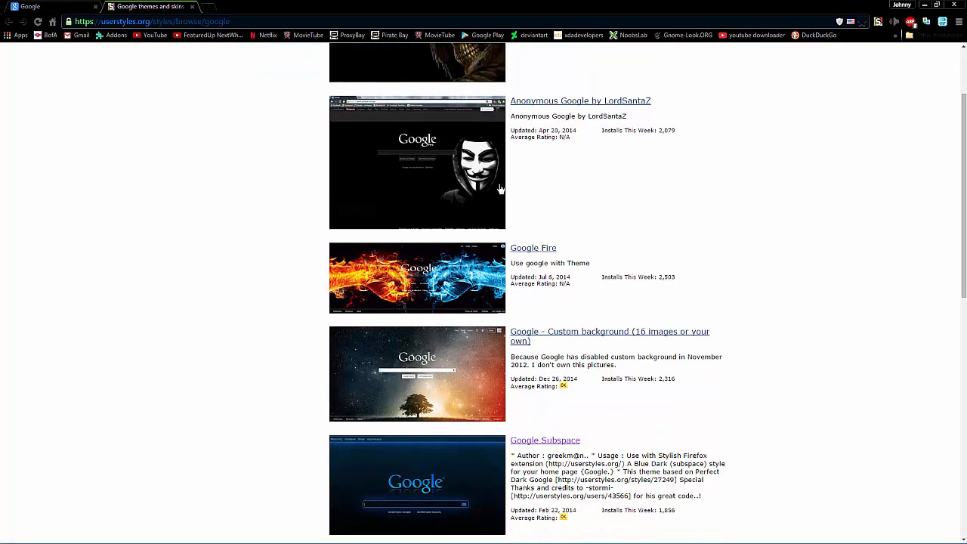
{"action": "scroll", "scroll_direction": "down", "scroll_amount": 3}
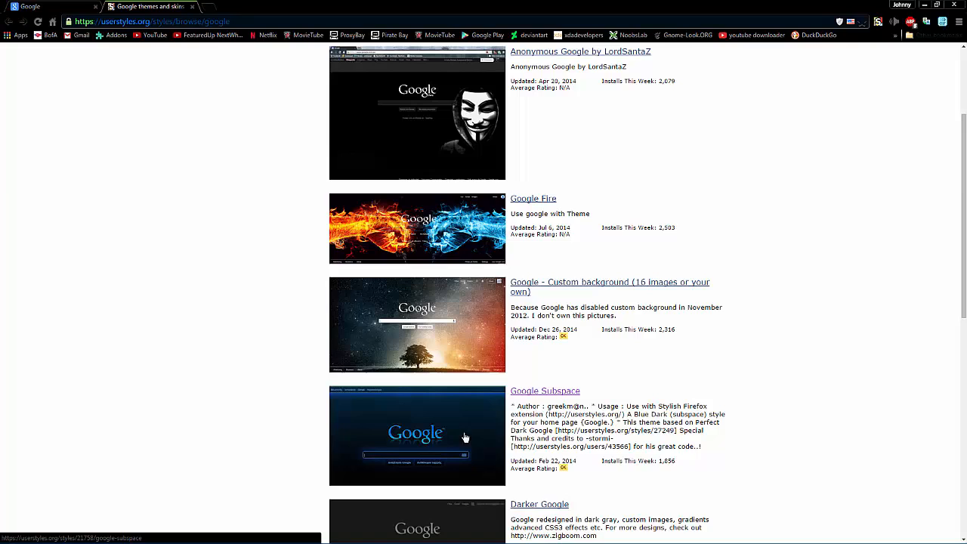
{"action": "scroll", "scroll_direction": "down", "scroll_amount": 3}
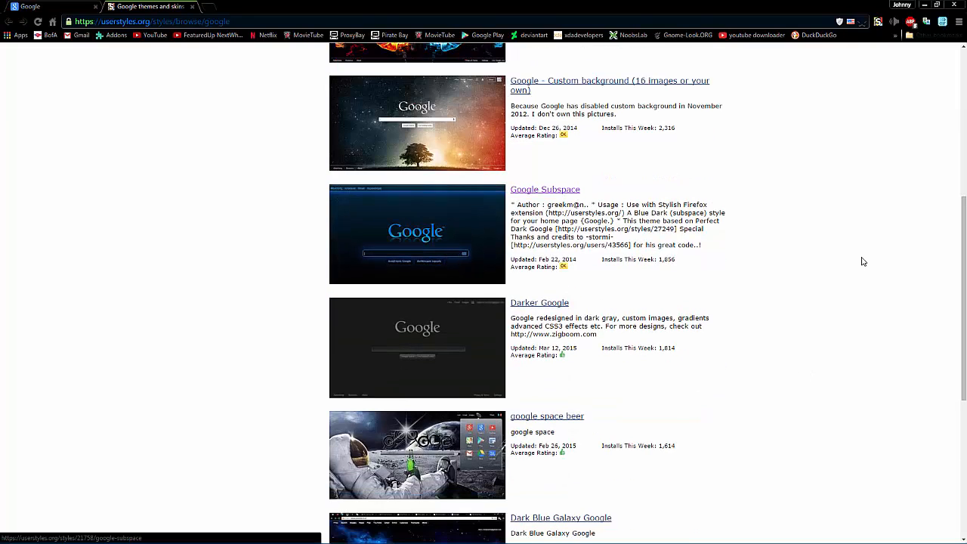
{"action": "mouse_move", "coordinate": [462, 363]}
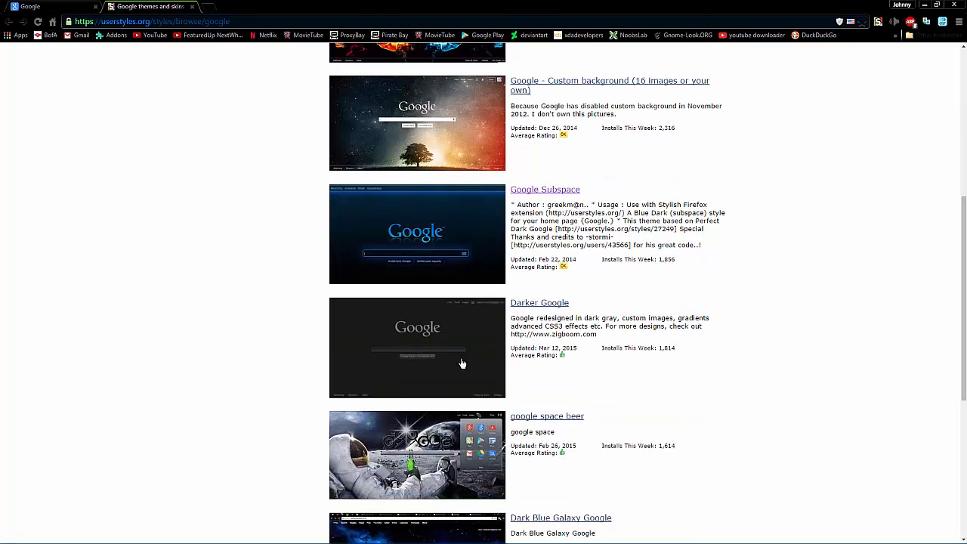
{"action": "scroll", "scroll_direction": "down", "scroll_amount": 3}
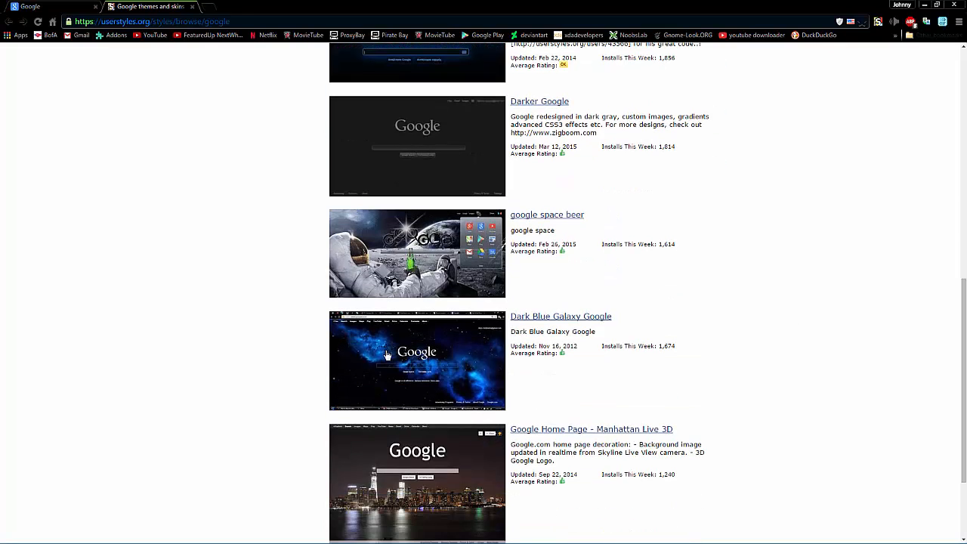
{"action": "scroll", "scroll_direction": "down", "scroll_amount": 3}
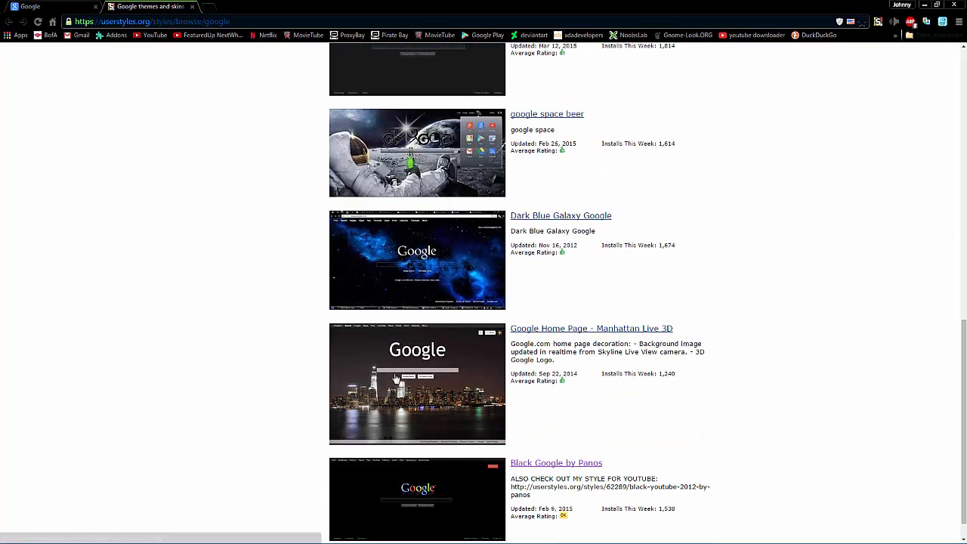
{"action": "scroll", "scroll_direction": "down", "scroll_amount": 3}
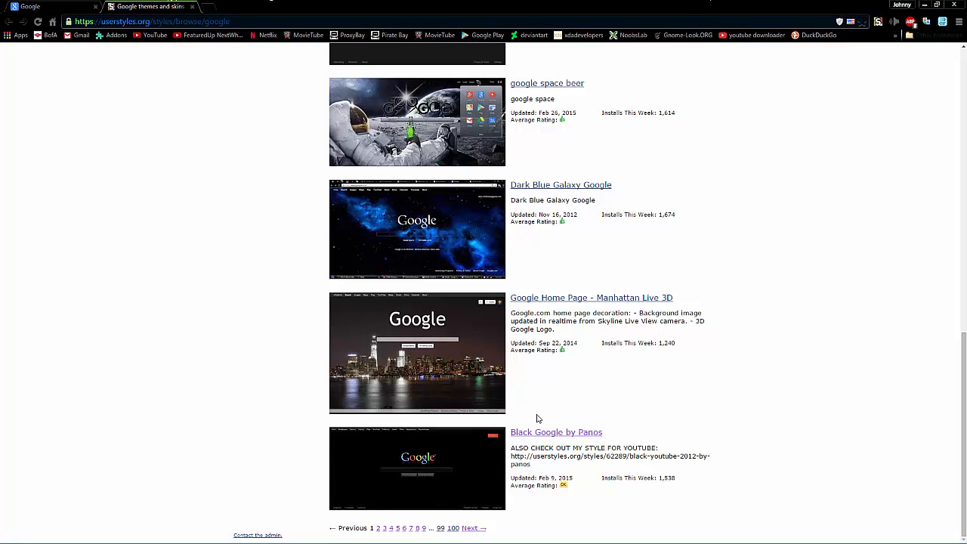
{"action": "left_click", "coordinate": [555, 432]}
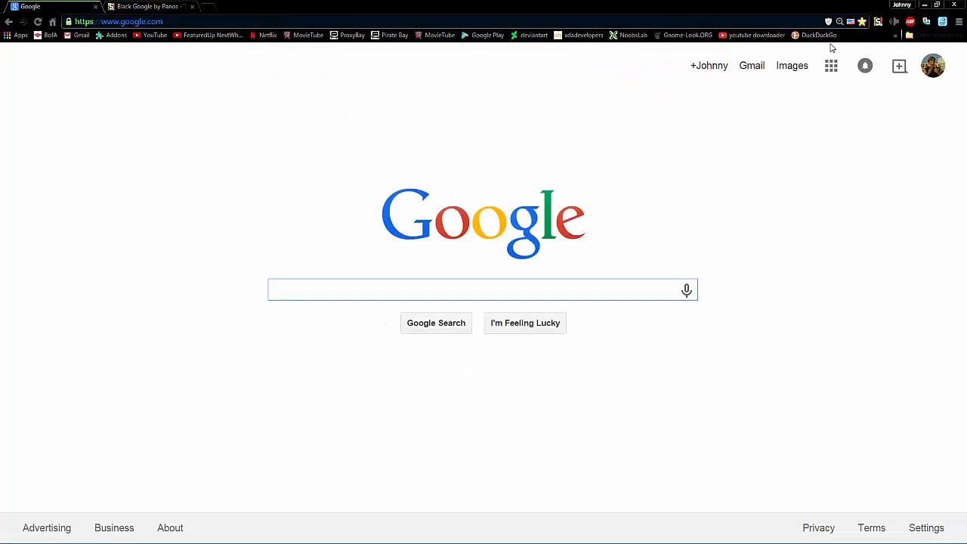
Step: Enable the Black Google by Panos style on the Google homepage via Stylish
{"action": "left_click", "coordinate": [876, 21]}
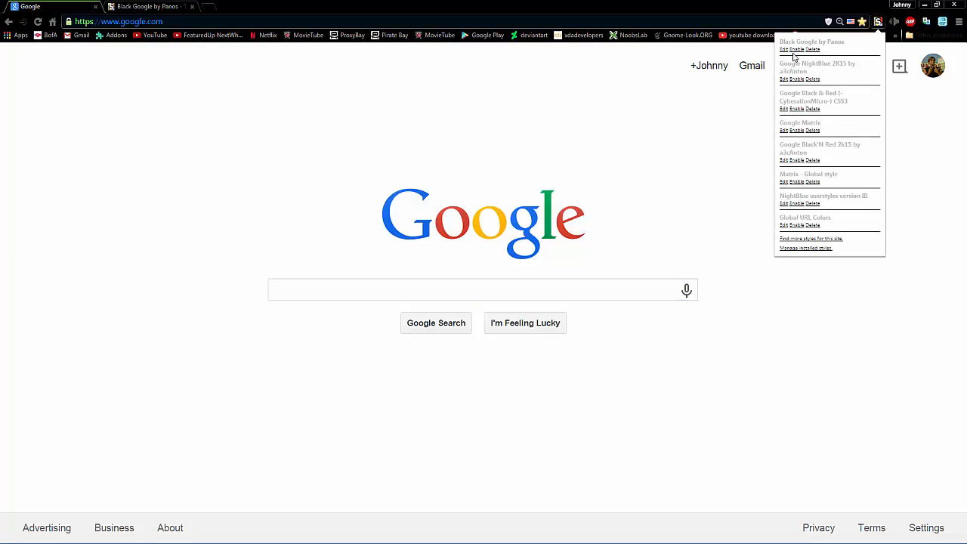
{"action": "mouse_move", "coordinate": [799, 54]}
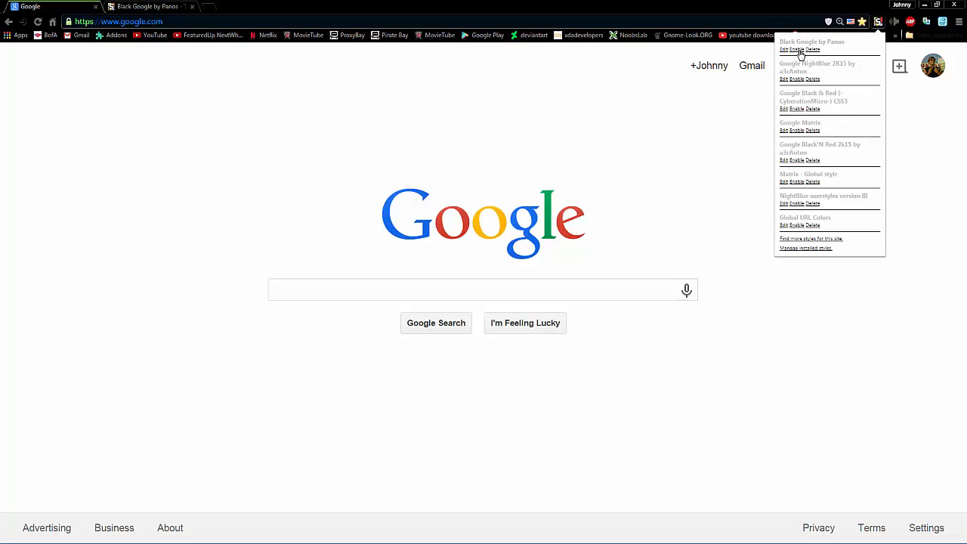
{"action": "left_click", "coordinate": [792, 50]}
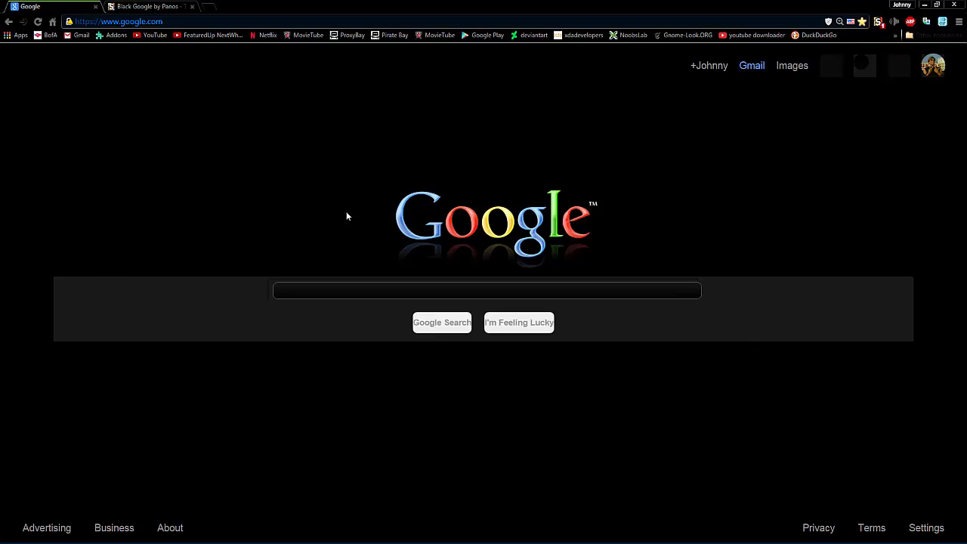
{"action": "mouse_move", "coordinate": [863, 302]}
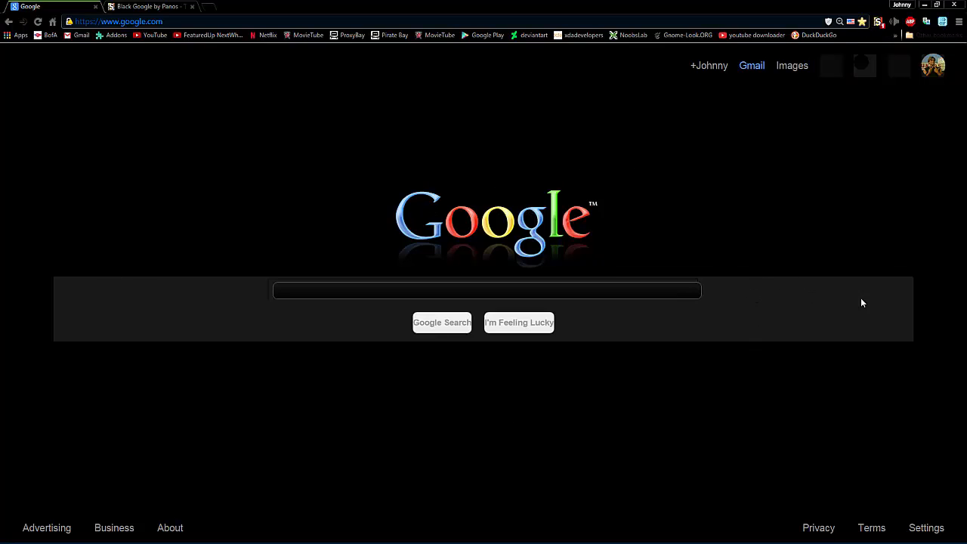
{"action": "mouse_move", "coordinate": [713, 306]}
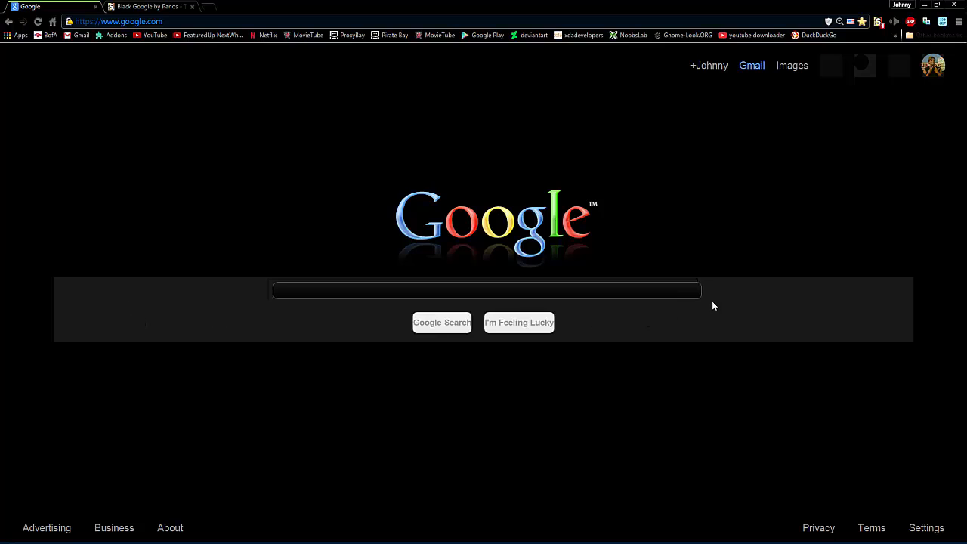
{"action": "mouse_move", "coordinate": [825, 326]}
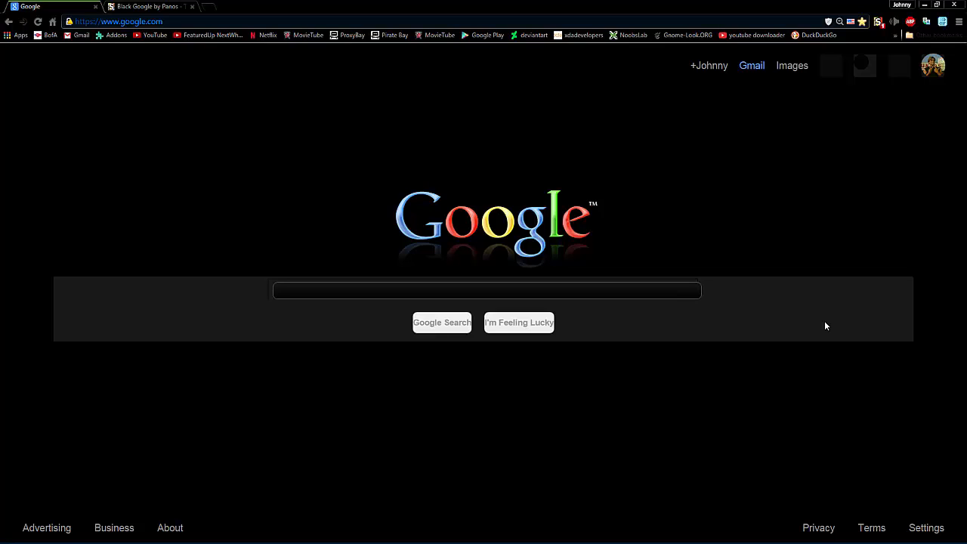
{"action": "mouse_move", "coordinate": [828, 305]}
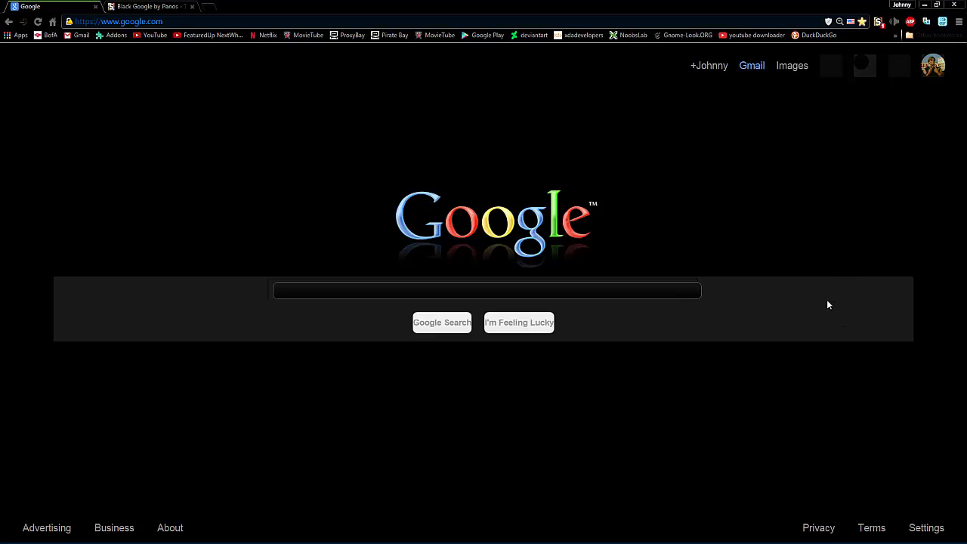
{"action": "mouse_move", "coordinate": [746, 206]}
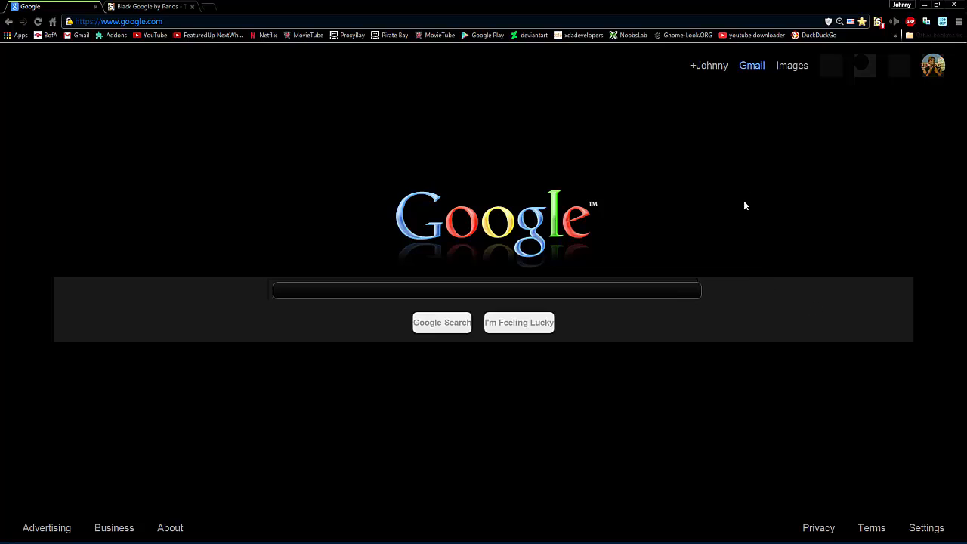
{"action": "mouse_move", "coordinate": [767, 312]}
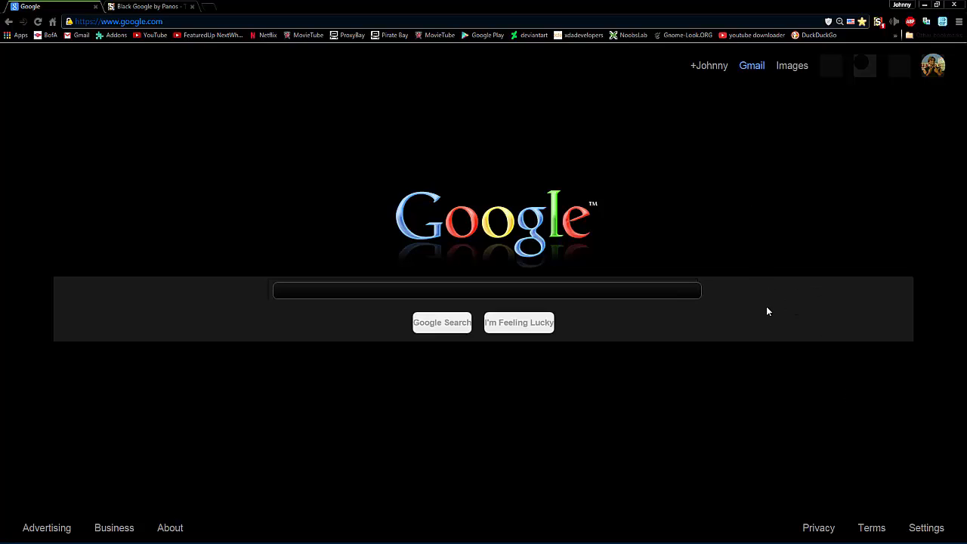
{"action": "mouse_move", "coordinate": [769, 316]}
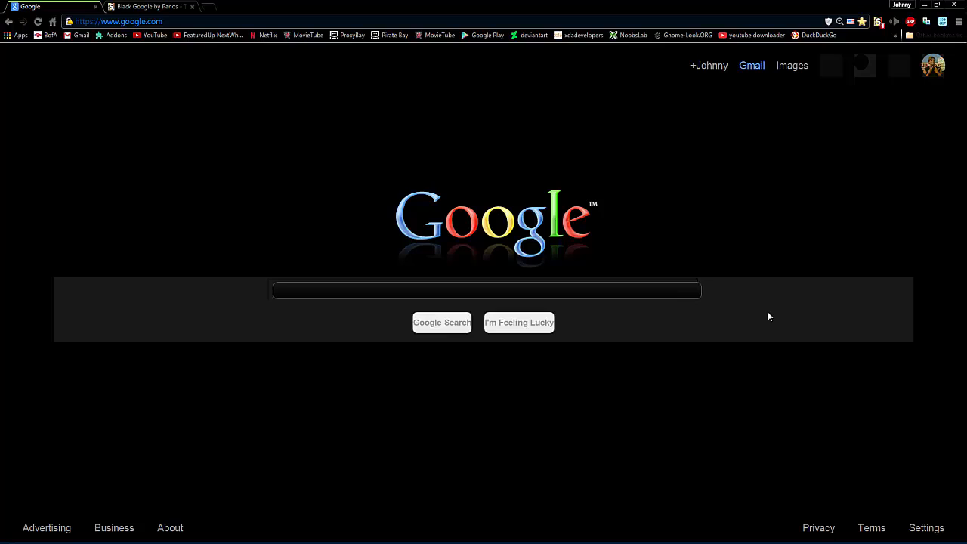
{"action": "mouse_move", "coordinate": [770, 312]}
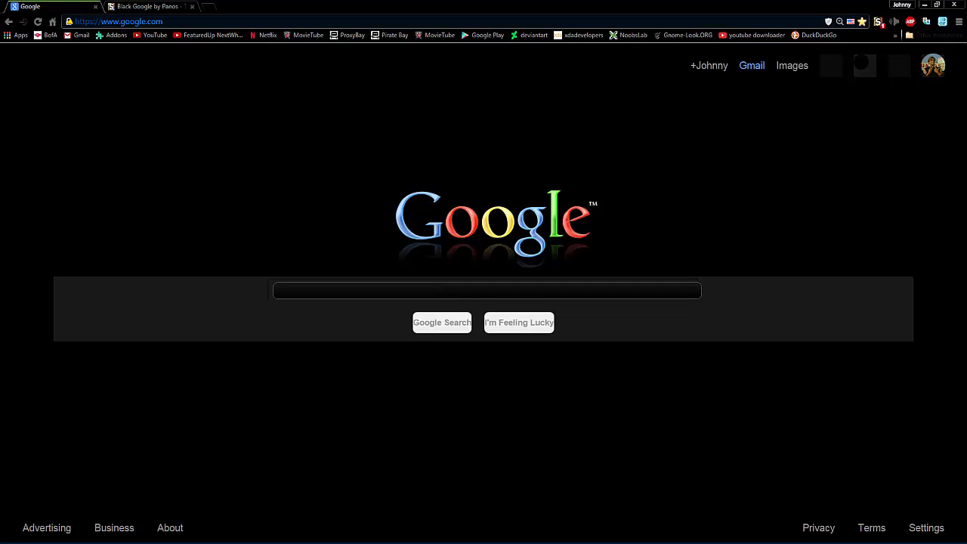
Step: Search Google for "facebook" and open the Welcome to Facebook result
{"action": "type", "text": "facwe"}
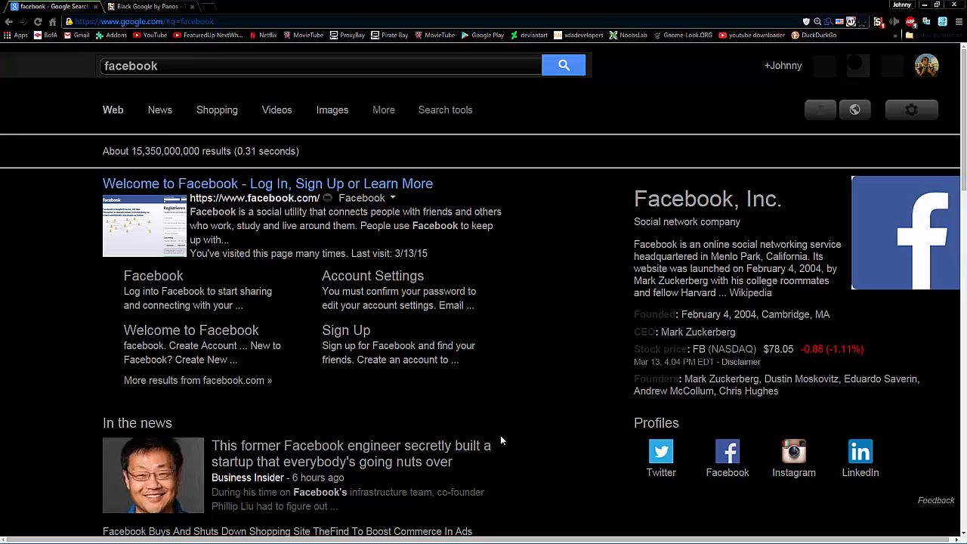
{"action": "mouse_move", "coordinate": [606, 325]}
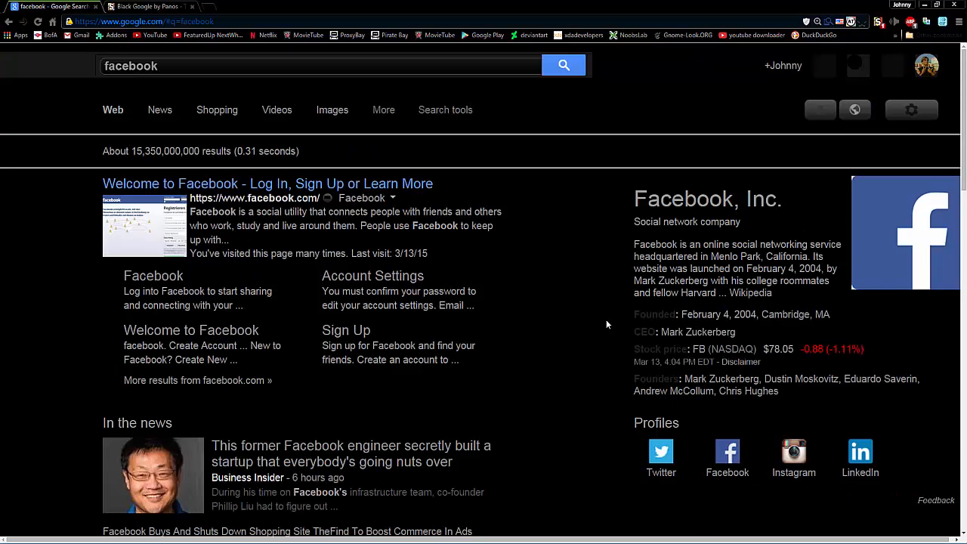
{"action": "mouse_move", "coordinate": [561, 251]}
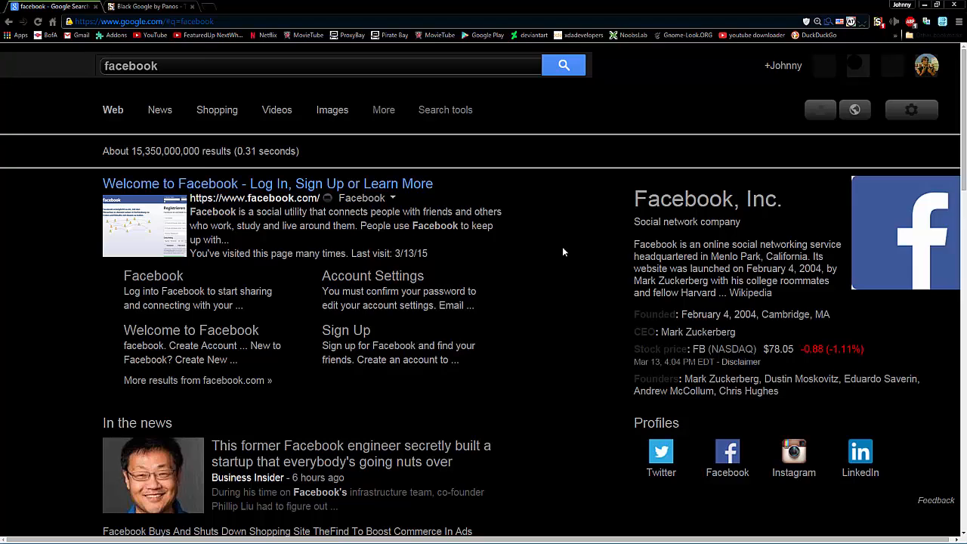
{"action": "mouse_move", "coordinate": [375, 264]}
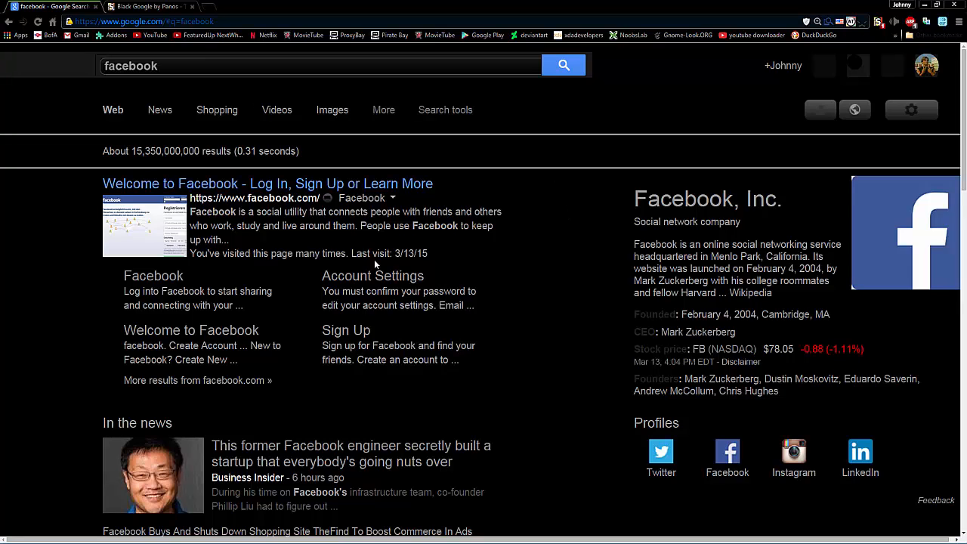
{"action": "left_click", "coordinate": [266, 183]}
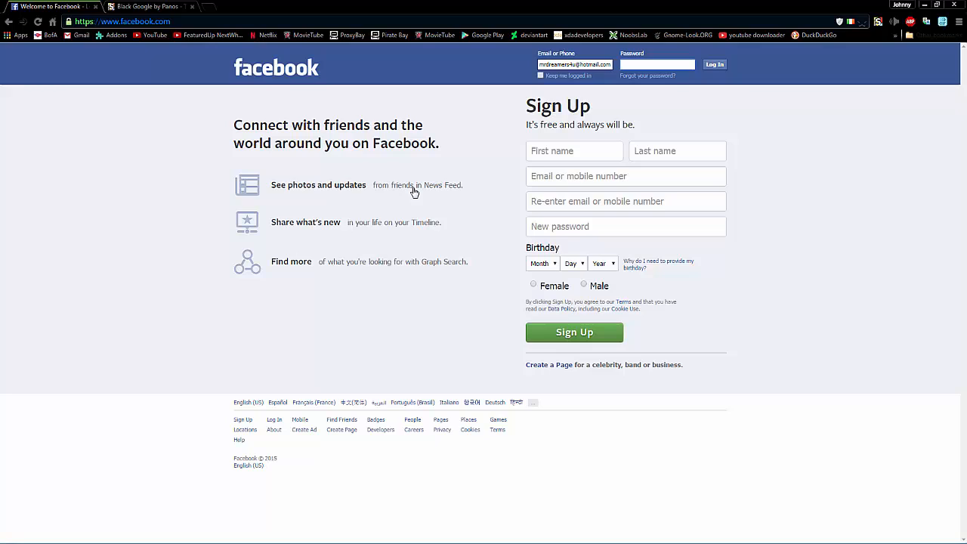
Step: Search userstyles.org for "facebook" and open the FaceBlack style page to install it
{"action": "left_click", "coordinate": [655, 63]}
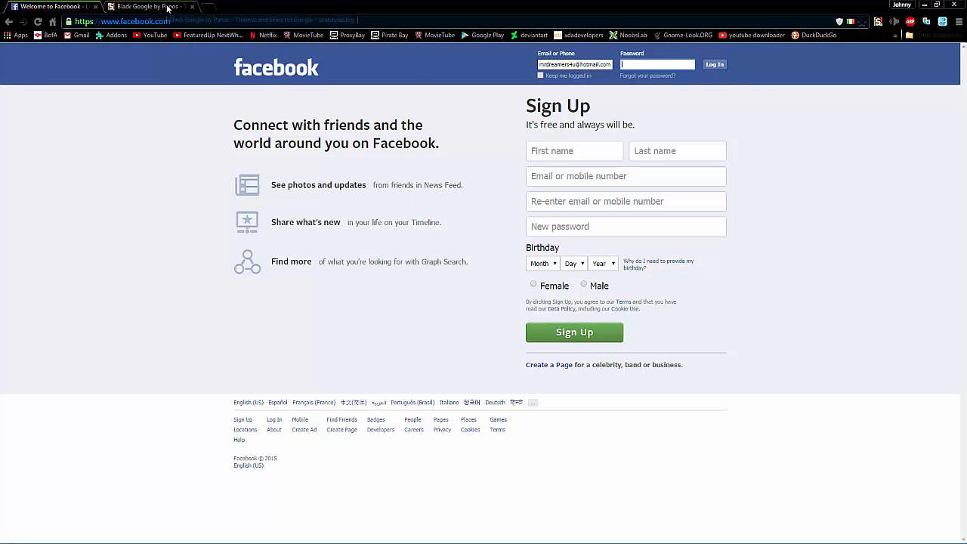
{"action": "left_click", "coordinate": [150, 6]}
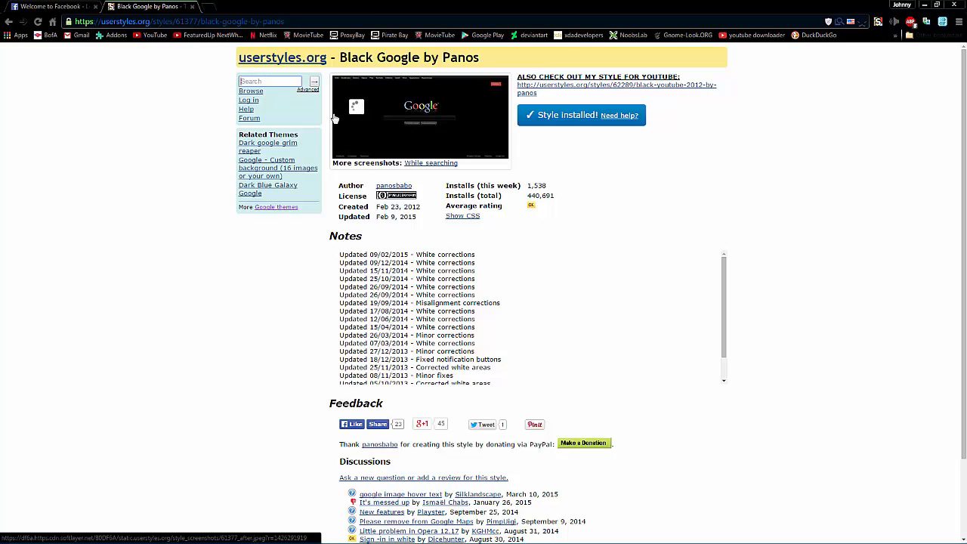
{"action": "type", "text": "fa"}
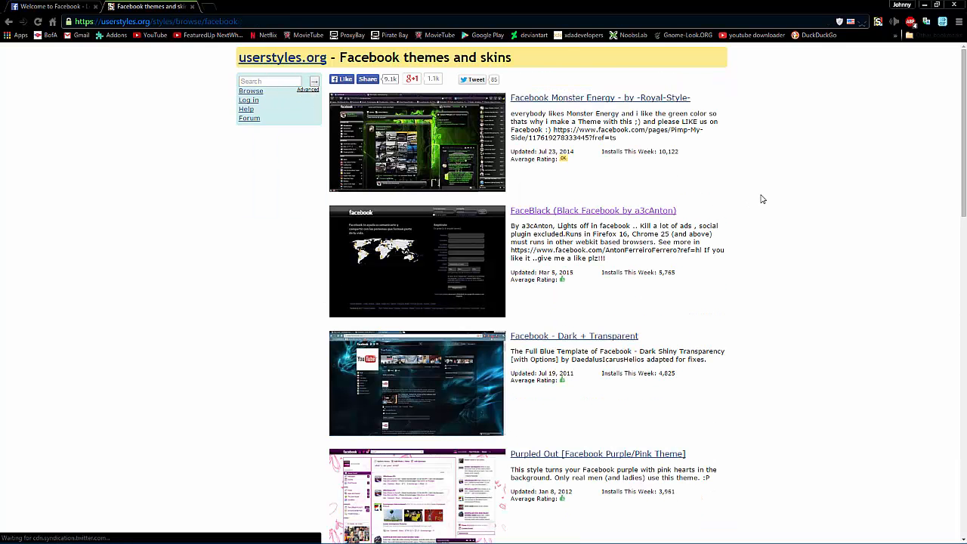
{"action": "scroll", "scroll_direction": "down", "scroll_amount": 3}
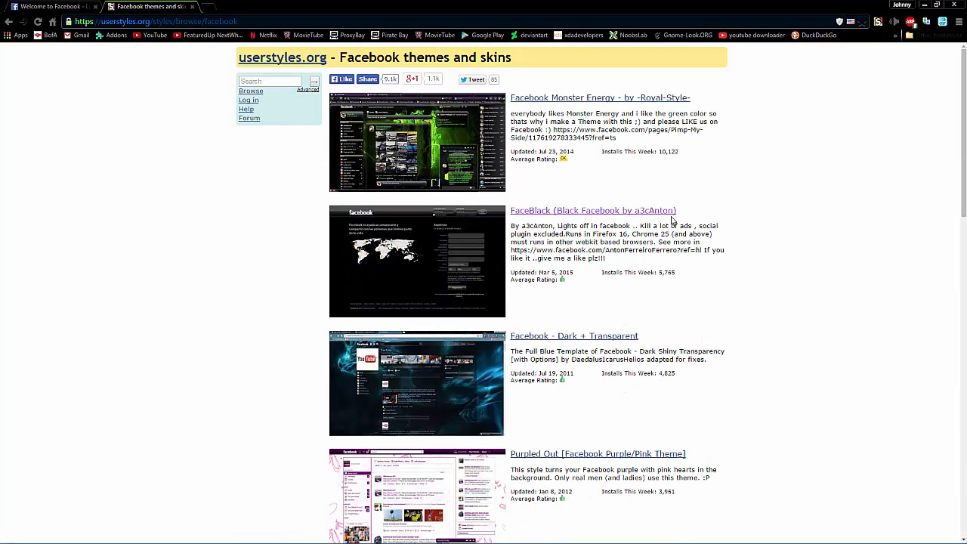
{"action": "left_click", "coordinate": [592, 209]}
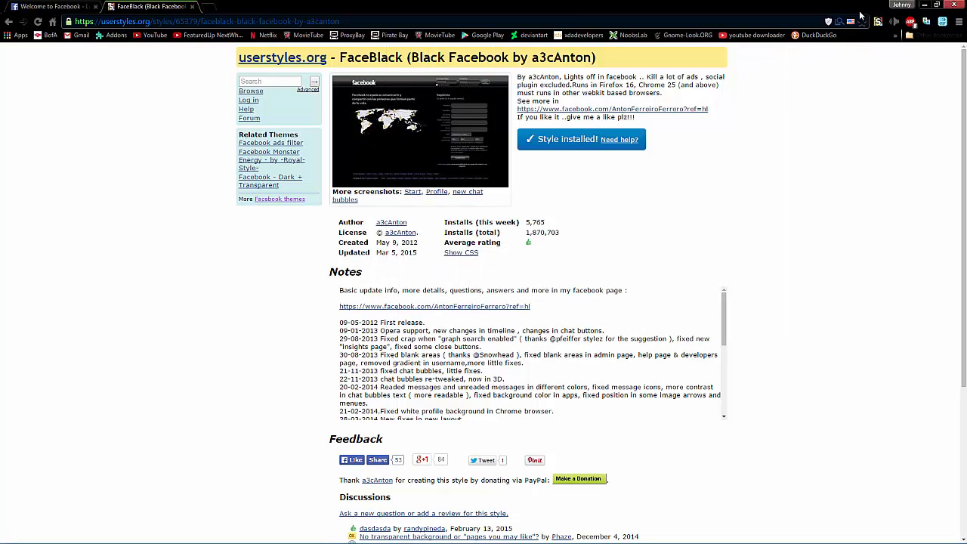
Step: Return to the Facebook tab and enable the black Facebook style from Stylish
{"action": "left_click", "coordinate": [876, 22]}
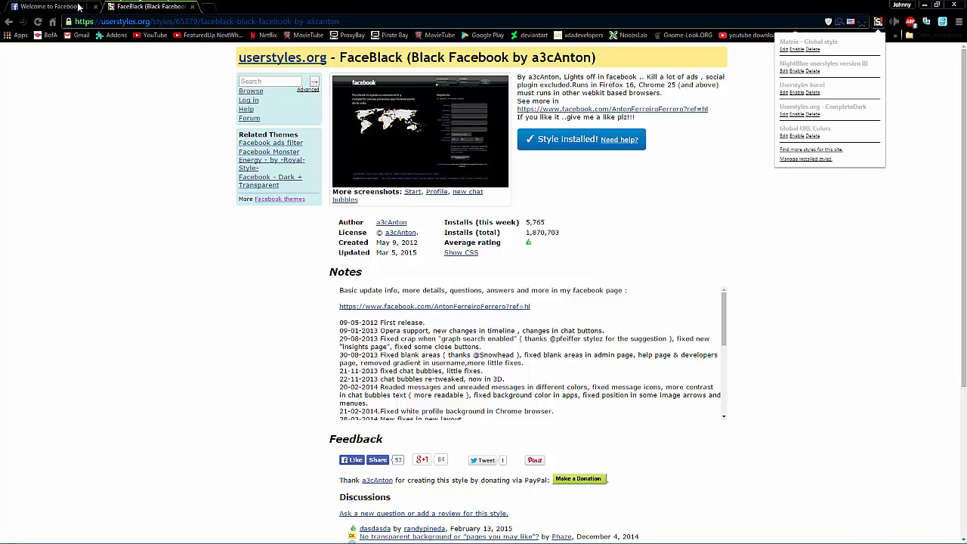
{"action": "left_click", "coordinate": [49, 6]}
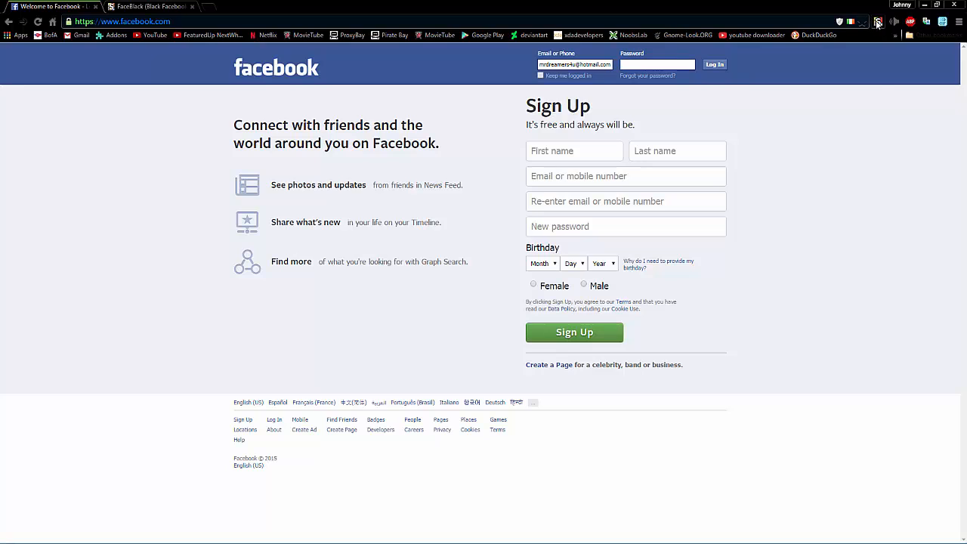
{"action": "left_click", "coordinate": [878, 21]}
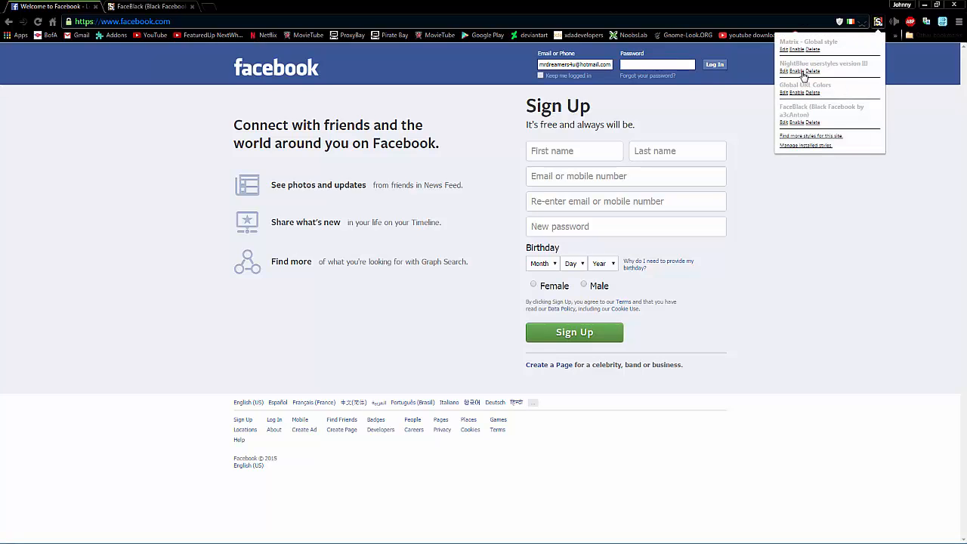
{"action": "left_click", "coordinate": [794, 122]}
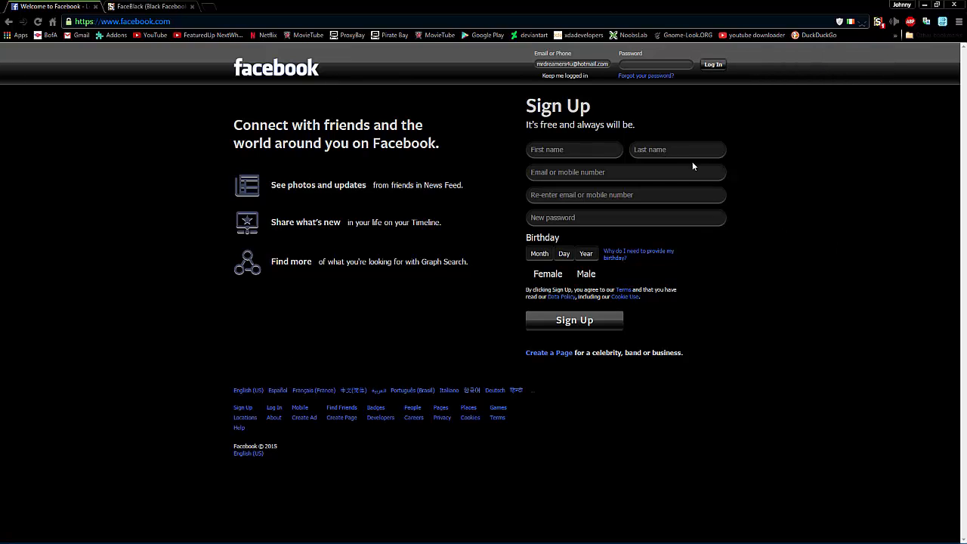
{"action": "mouse_move", "coordinate": [781, 182]}
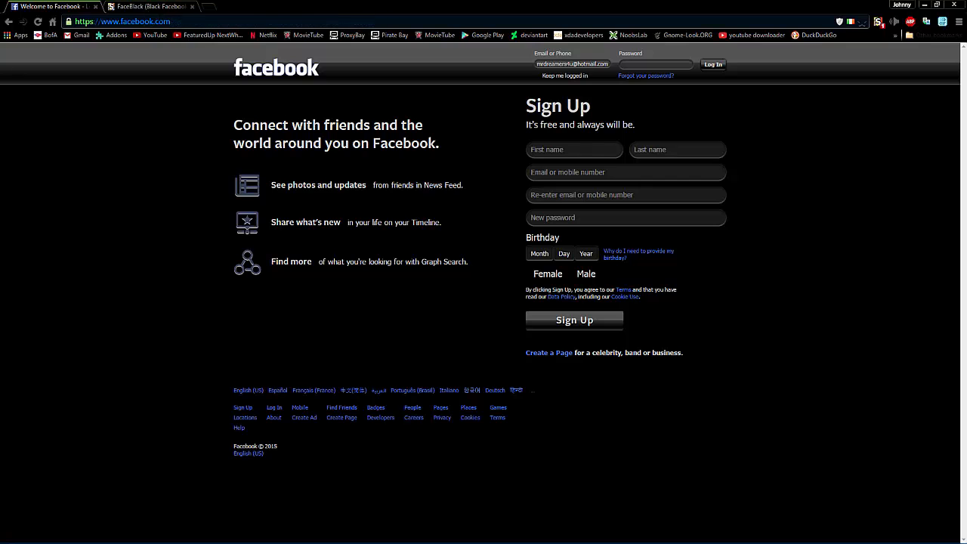
Step: Search userstyles.org for "global" styles and open the Matrix - Global style page
{"action": "left_click", "coordinate": [151, 6]}
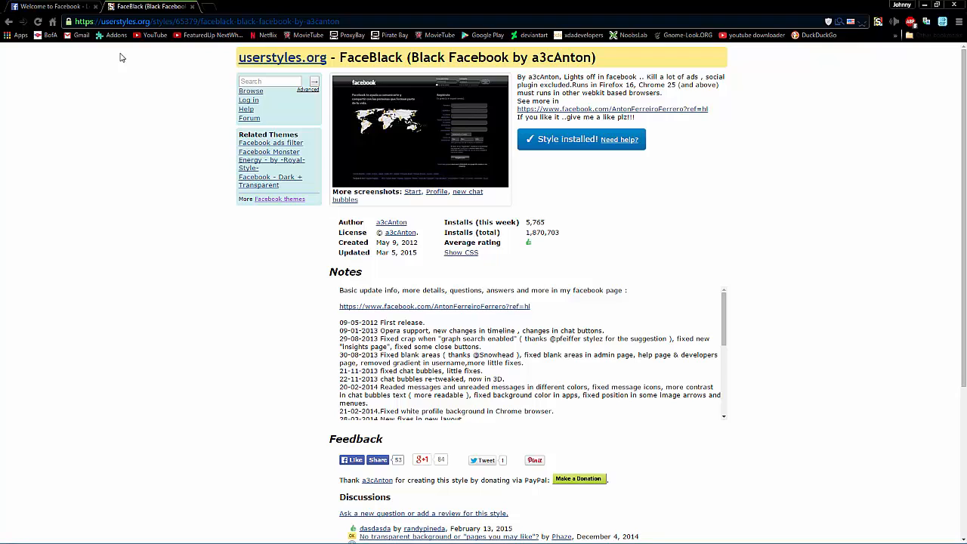
{"action": "mouse_move", "coordinate": [212, 35]}
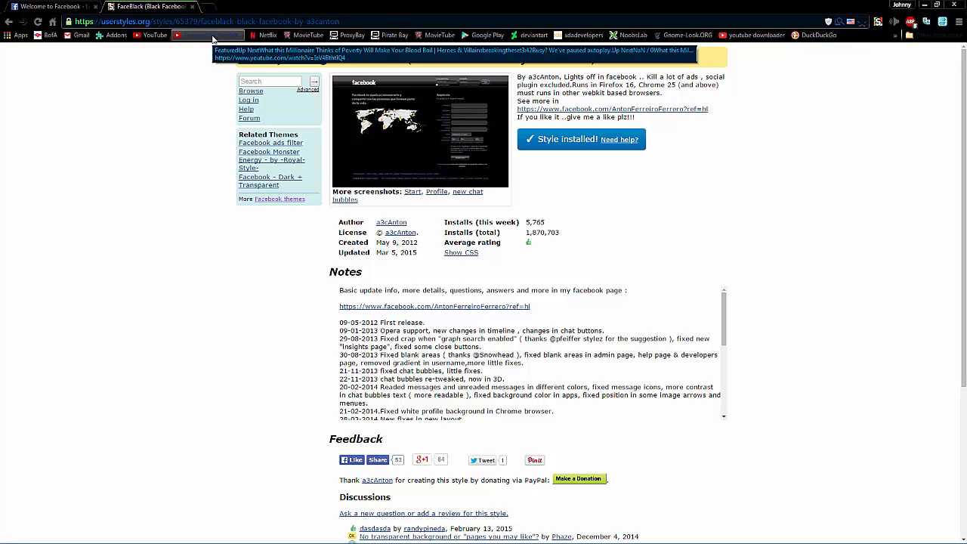
{"action": "left_click", "coordinate": [269, 81]}
{"action": "type", "text": "global"}
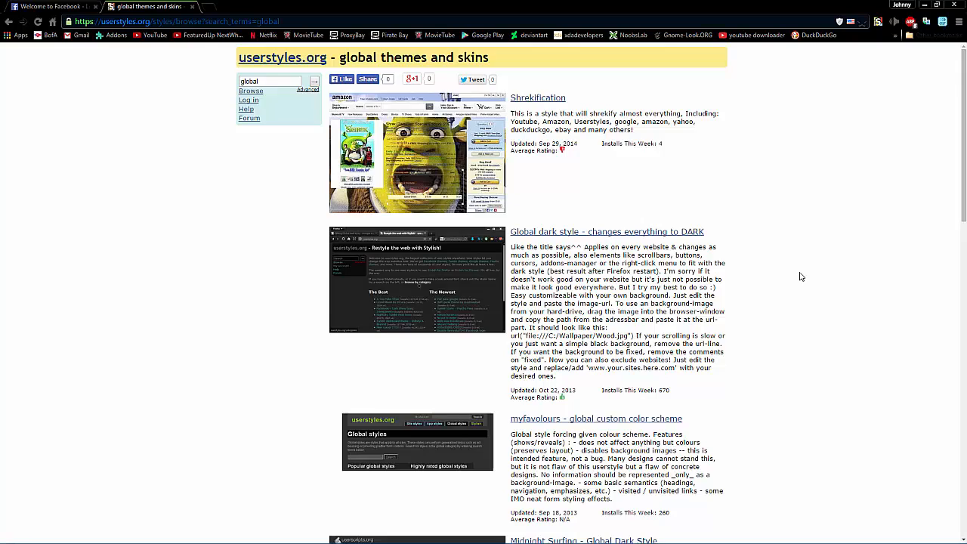
{"action": "scroll", "scroll_direction": "down", "scroll_amount": 3}
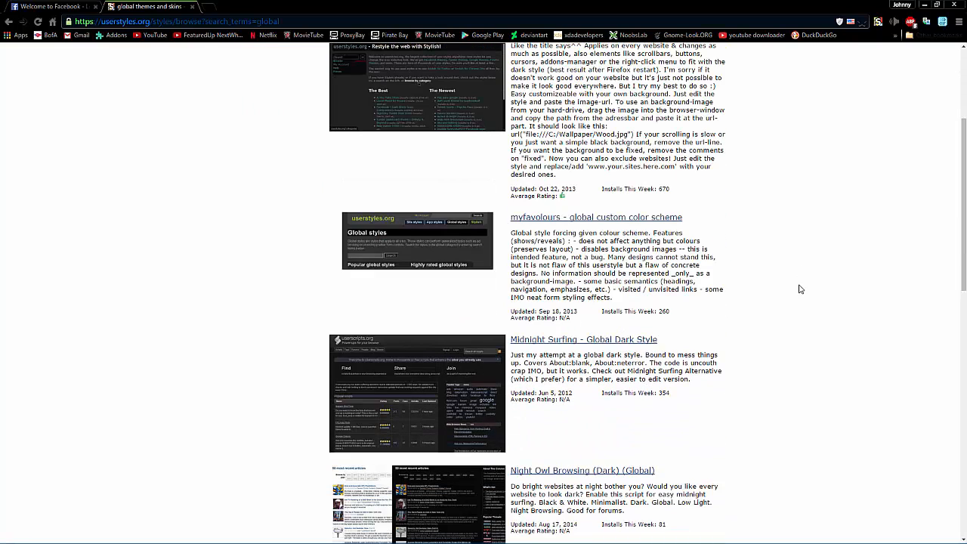
{"action": "mouse_move", "coordinate": [793, 308]}
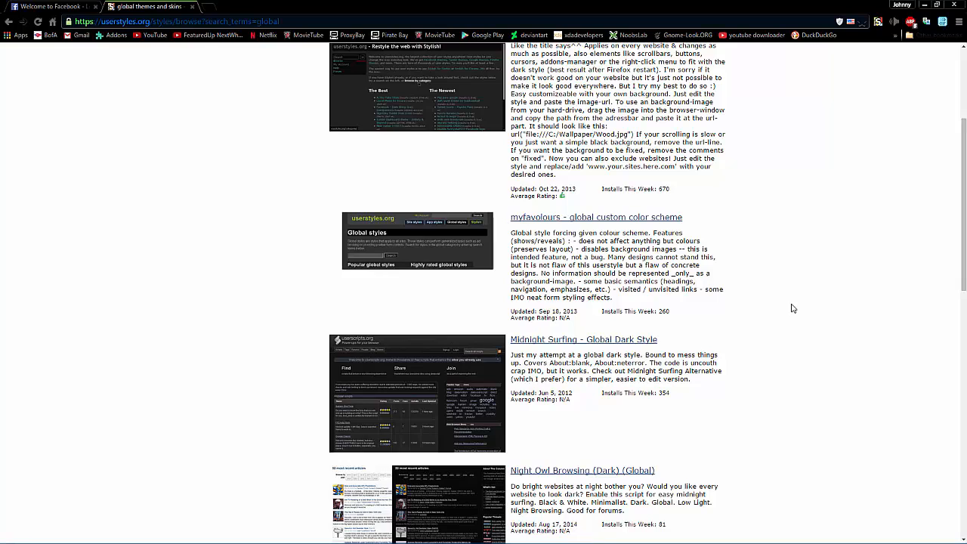
{"action": "scroll", "scroll_direction": "down", "scroll_amount": 3}
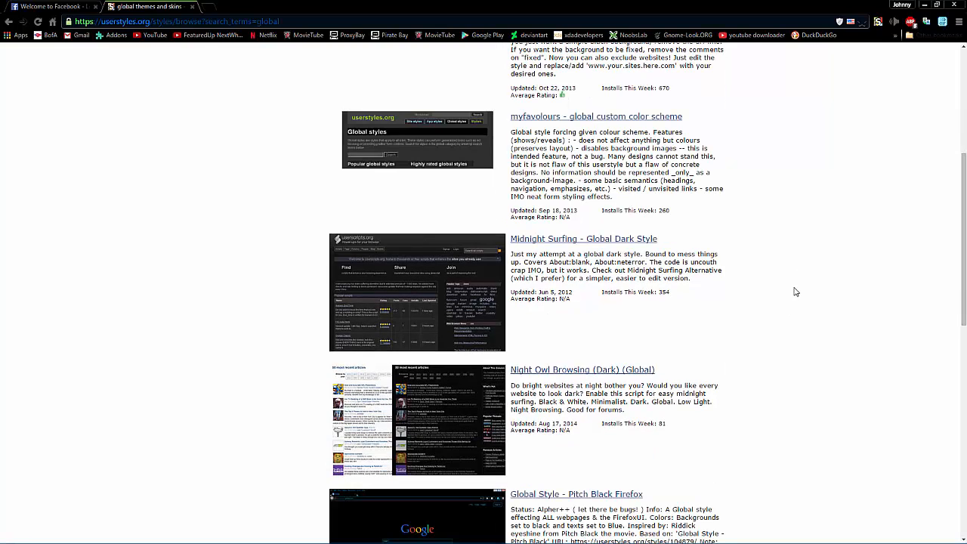
{"action": "scroll", "scroll_direction": "down", "scroll_amount": 3}
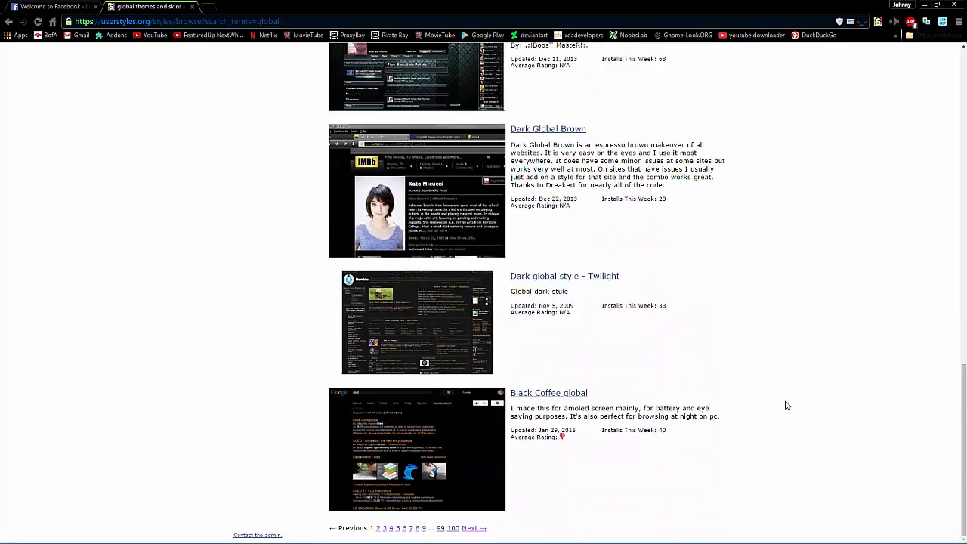
{"action": "scroll", "scroll_direction": "up", "scroll_amount": 3}
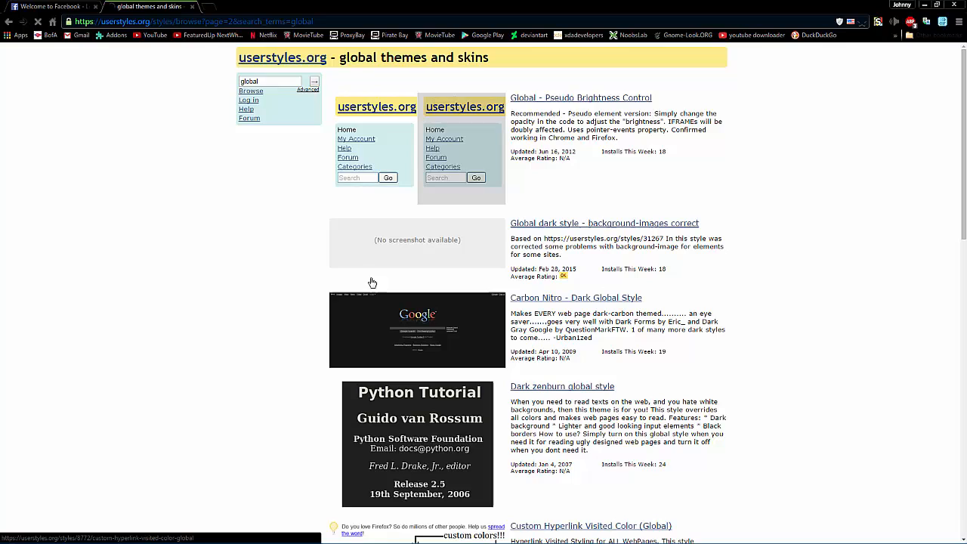
{"action": "scroll", "scroll_direction": "down", "scroll_amount": 3}
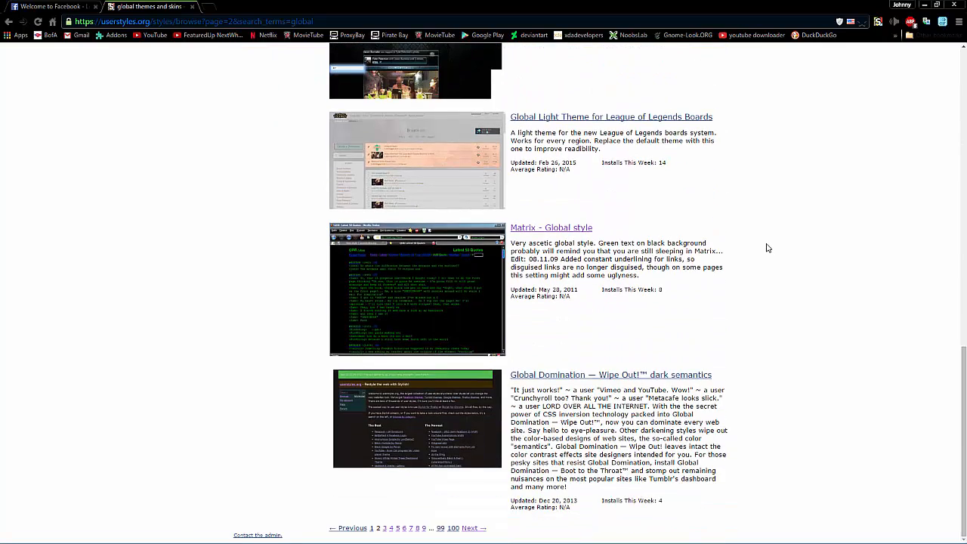
{"action": "left_click", "coordinate": [550, 227]}
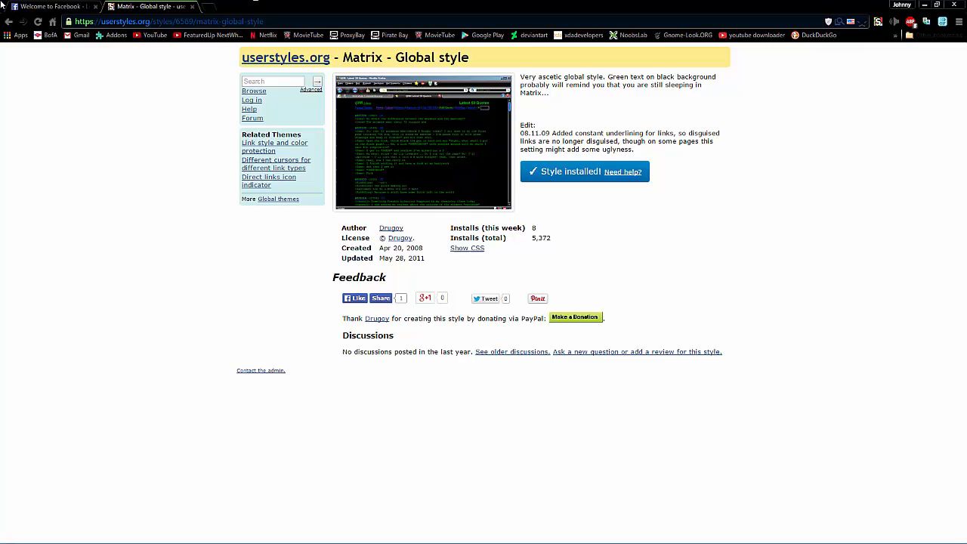
Step: Enable Matrix - Global style from Stylish, check Google, and return to the Matrix page
{"action": "left_click", "coordinate": [53, 6]}
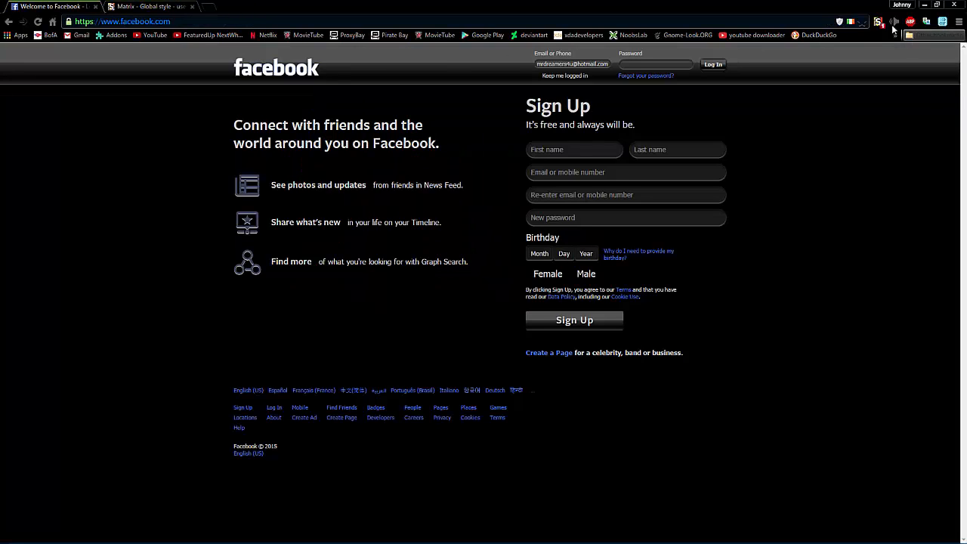
{"action": "left_click", "coordinate": [876, 21]}
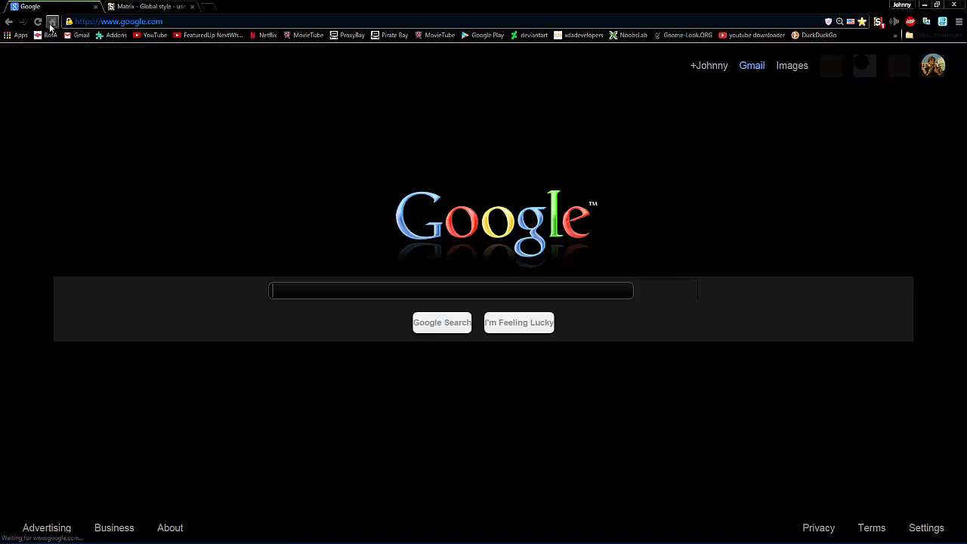
{"action": "left_click", "coordinate": [876, 21]}
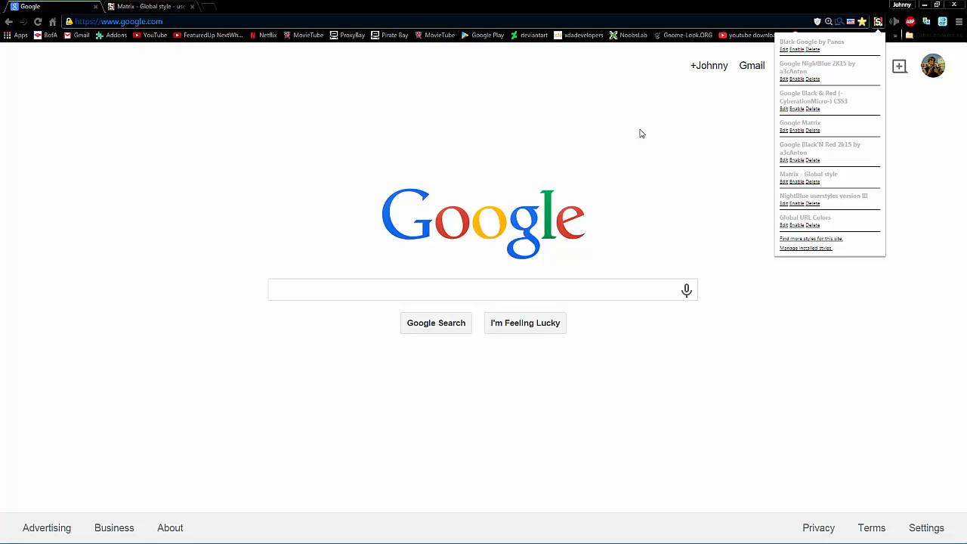
{"action": "mouse_move", "coordinate": [552, 131]}
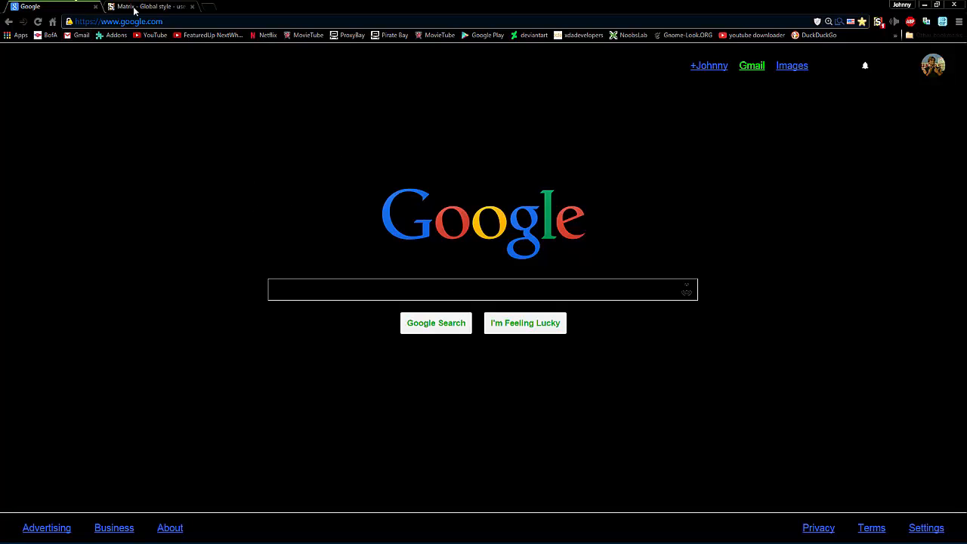
{"action": "left_click", "coordinate": [151, 6]}
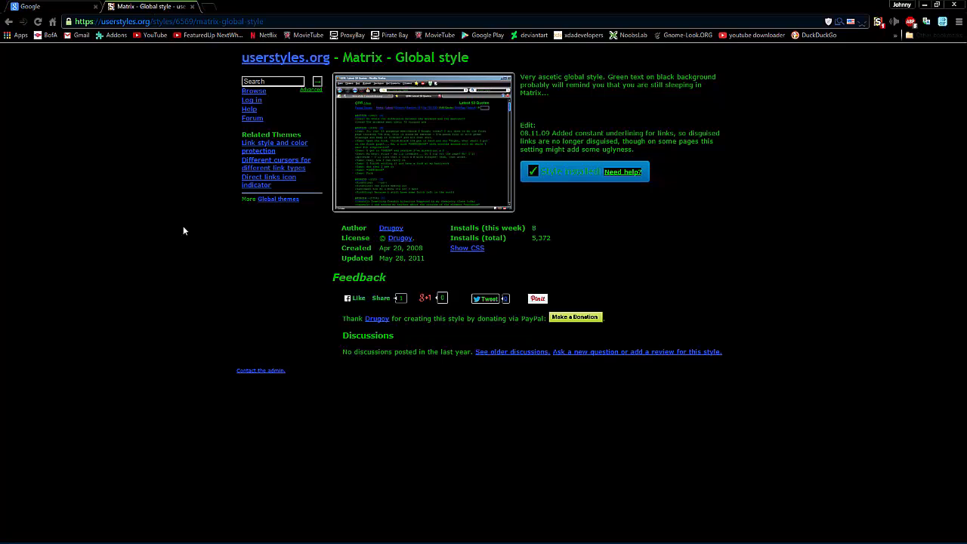
Step: Preview DeviantArt and YouTube in the Matrix style, then return to the Google tab
{"action": "left_click", "coordinate": [48, 6]}
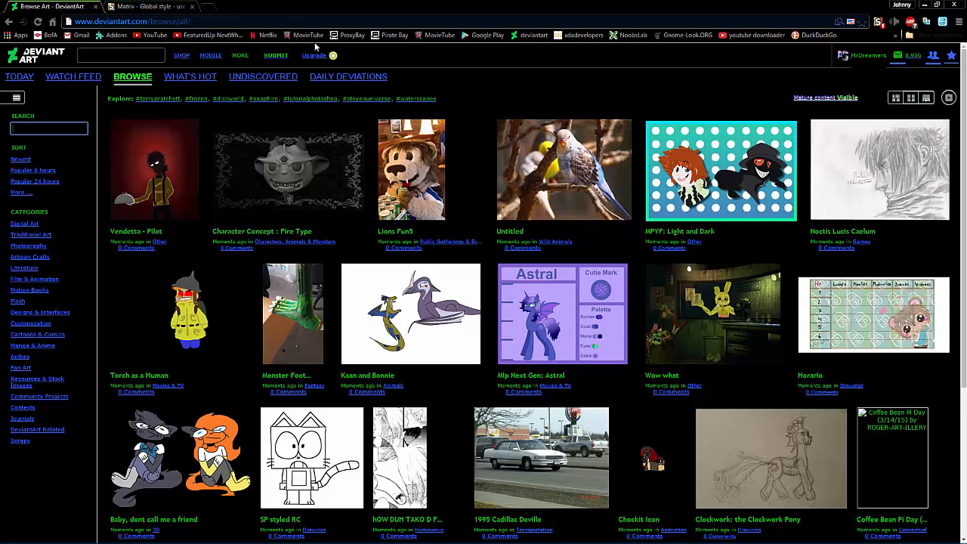
{"action": "mouse_move", "coordinate": [262, 34]}
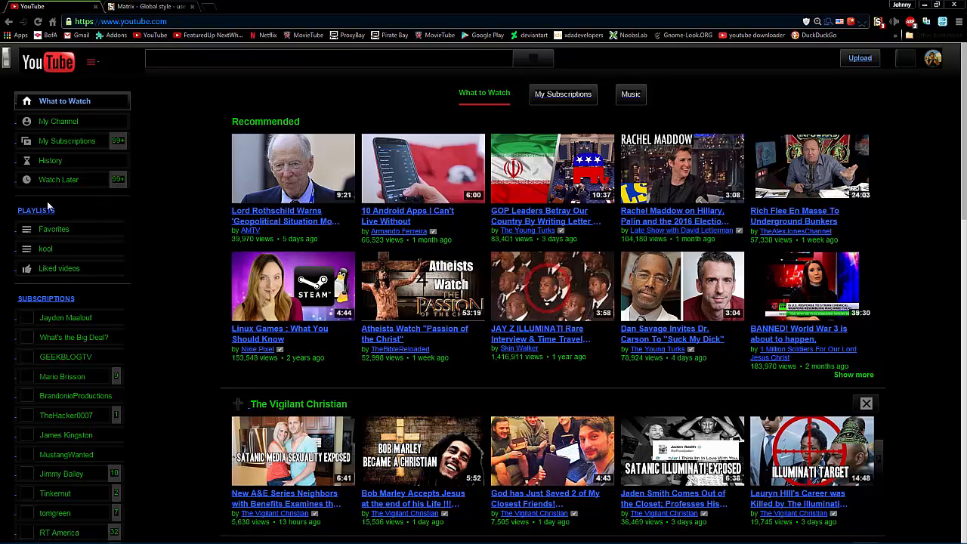
{"action": "mouse_move", "coordinate": [793, 114]}
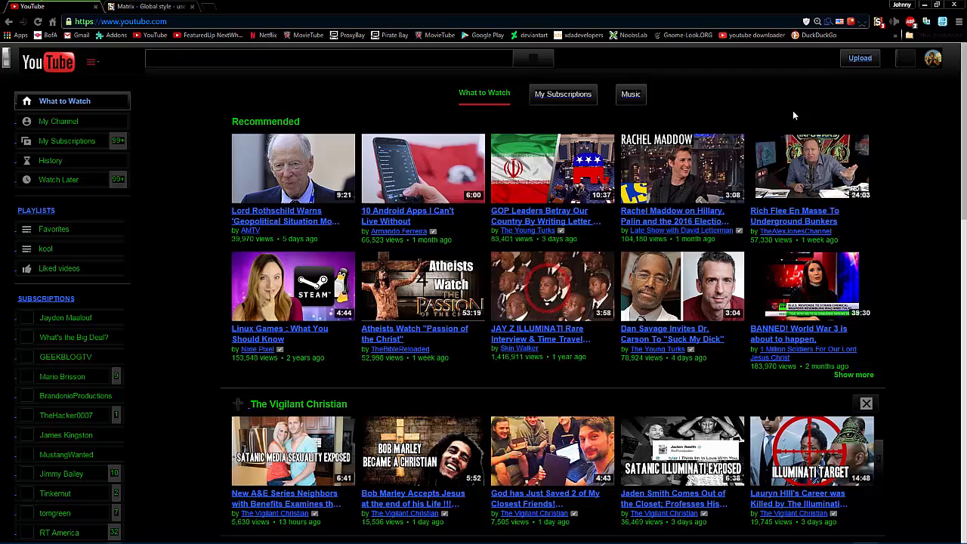
{"action": "mouse_move", "coordinate": [544, 47]}
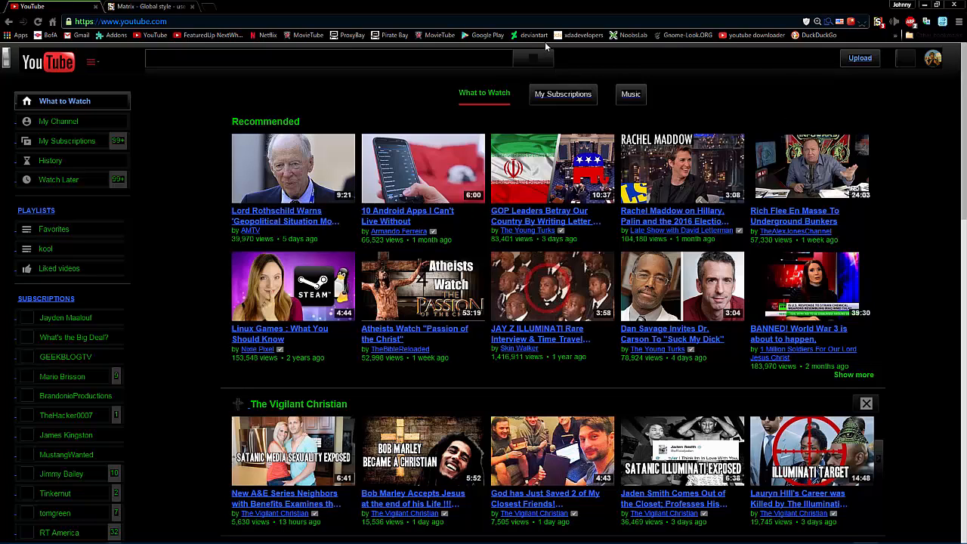
{"action": "left_click", "coordinate": [325, 57]}
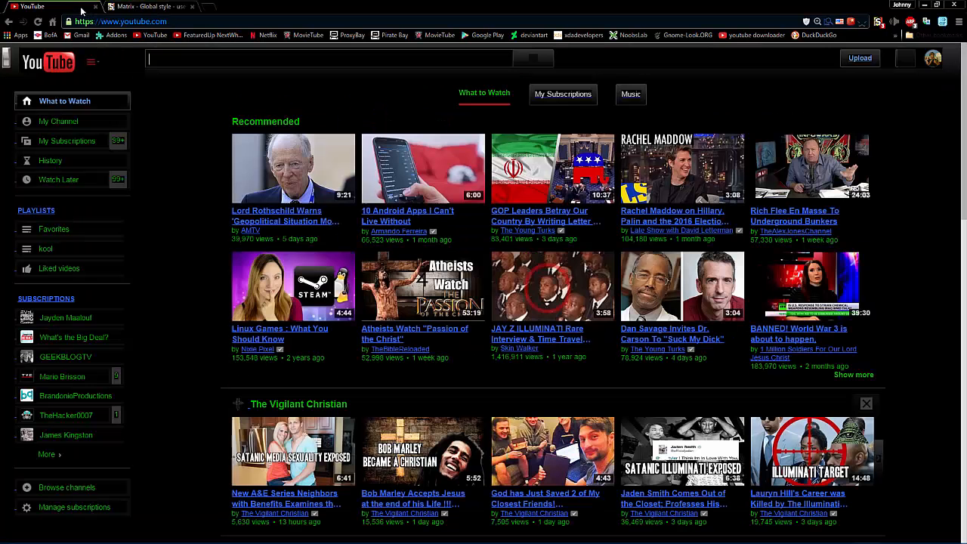
{"action": "left_click", "coordinate": [151, 6]}
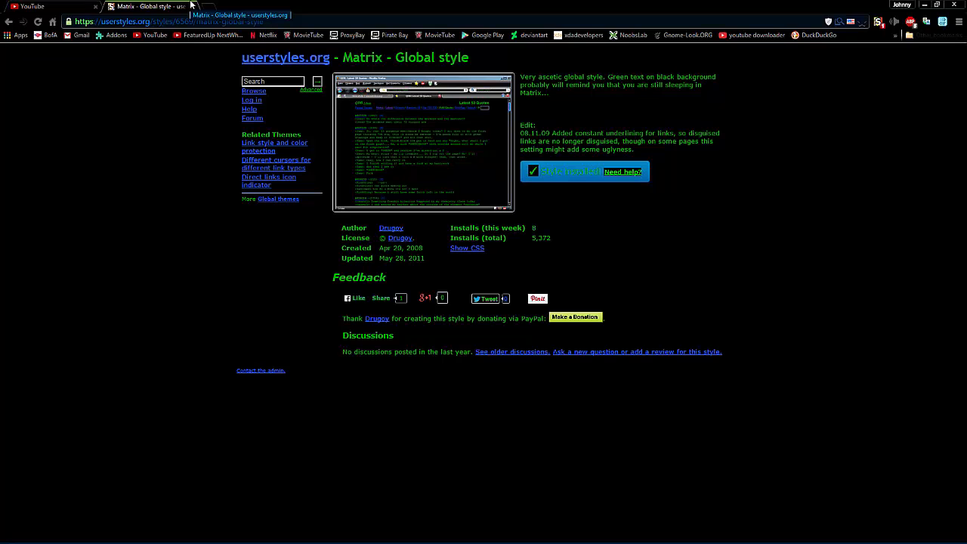
{"action": "left_click", "coordinate": [34, 6]}
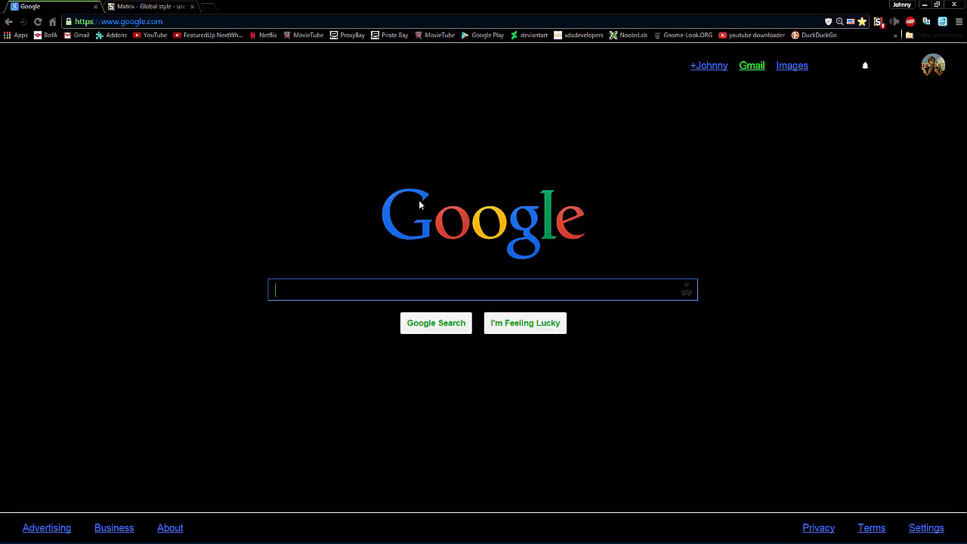
Step: View the full Google+ notifications list in the Matrix look
{"action": "left_click", "coordinate": [858, 65]}
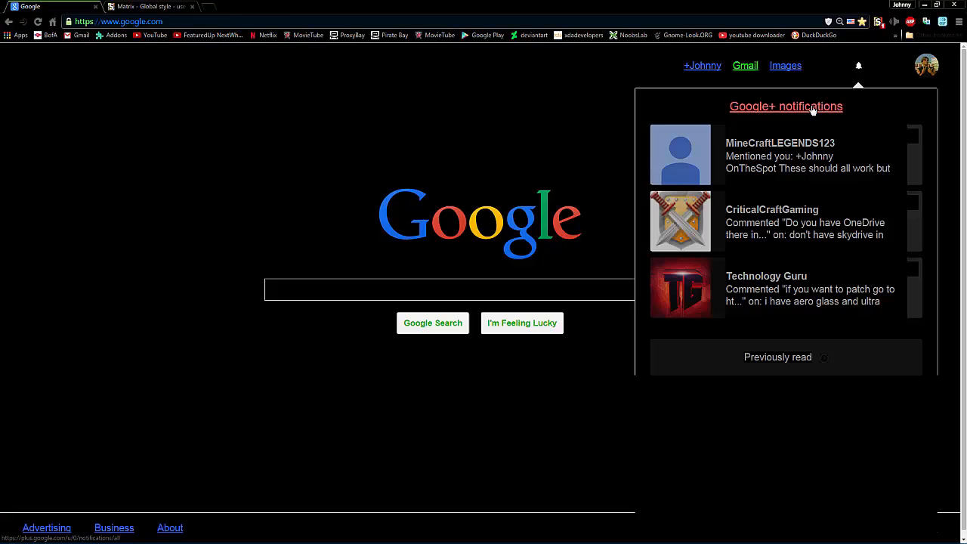
{"action": "left_click", "coordinate": [786, 106]}
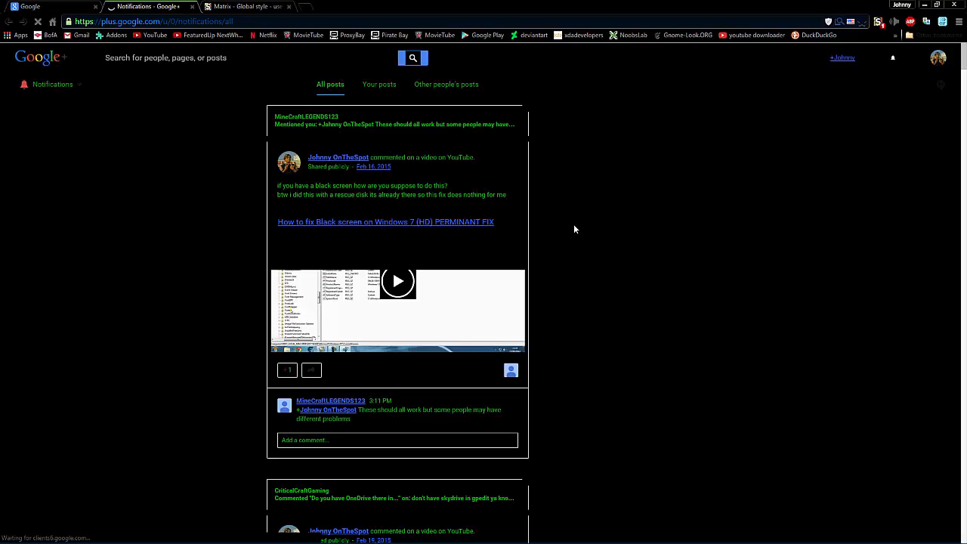
{"action": "scroll", "scroll_direction": "down", "scroll_amount": 3}
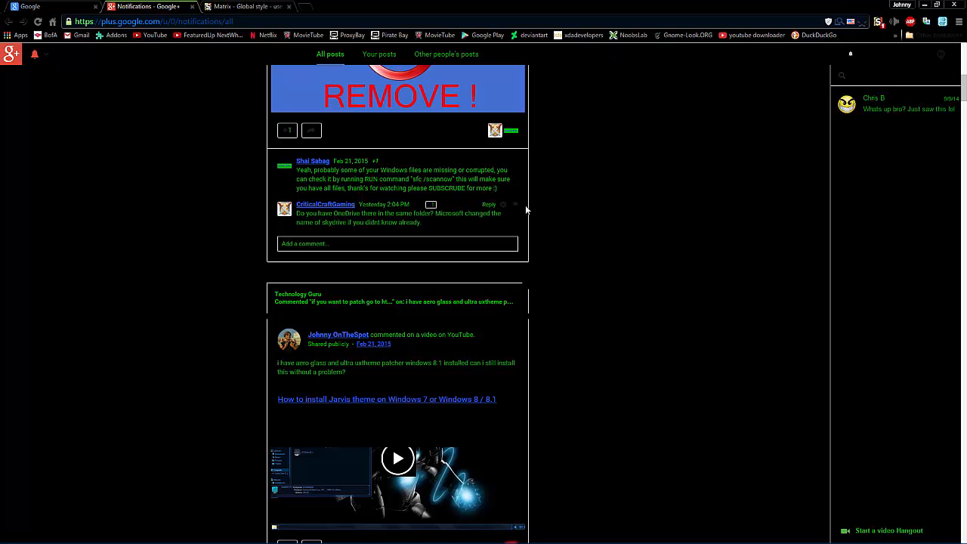
Step: Return to Google and the Matrix style page, now without the global style
{"action": "left_click", "coordinate": [879, 21]}
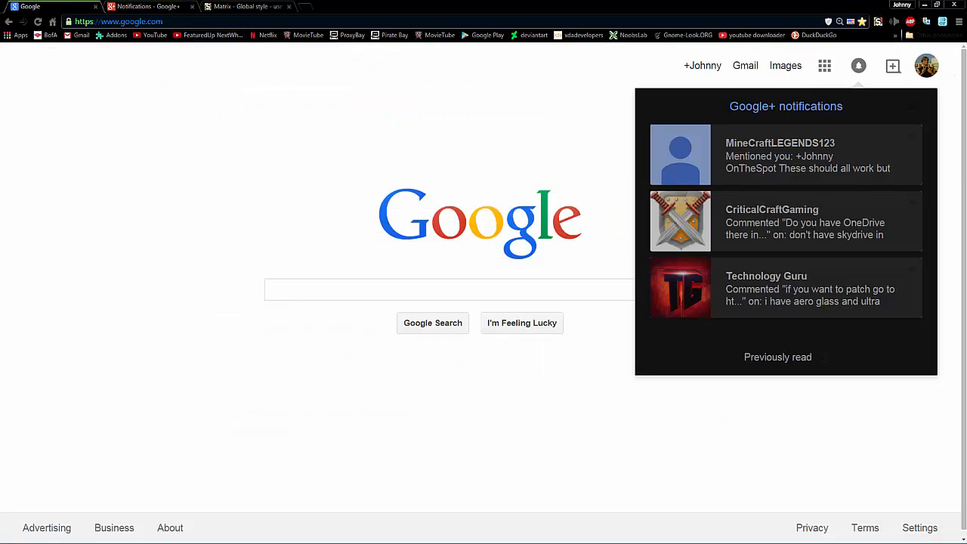
{"action": "left_click", "coordinate": [250, 6]}
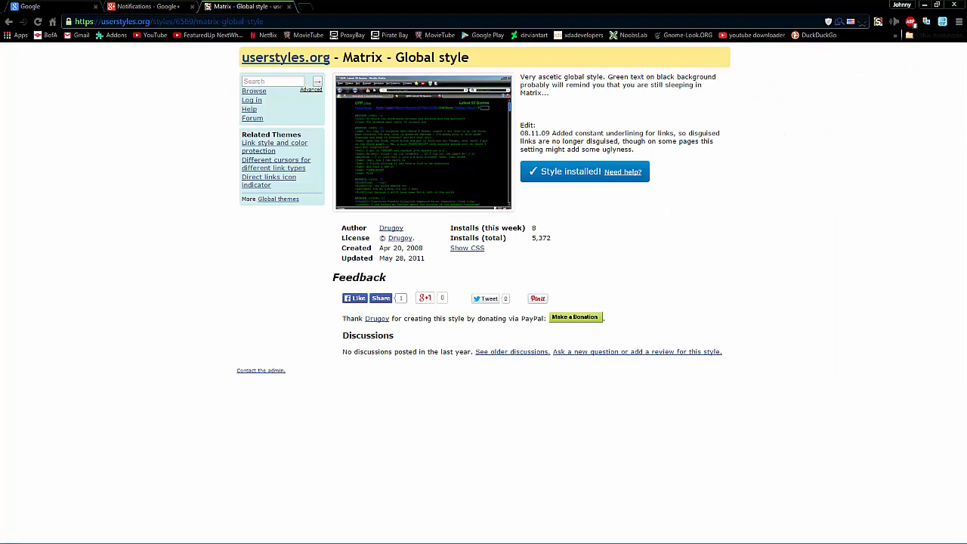
Step: Browse the global themes and skins gallery on userstyles.org, paging forward three times
{"action": "left_click", "coordinate": [151, 6]}
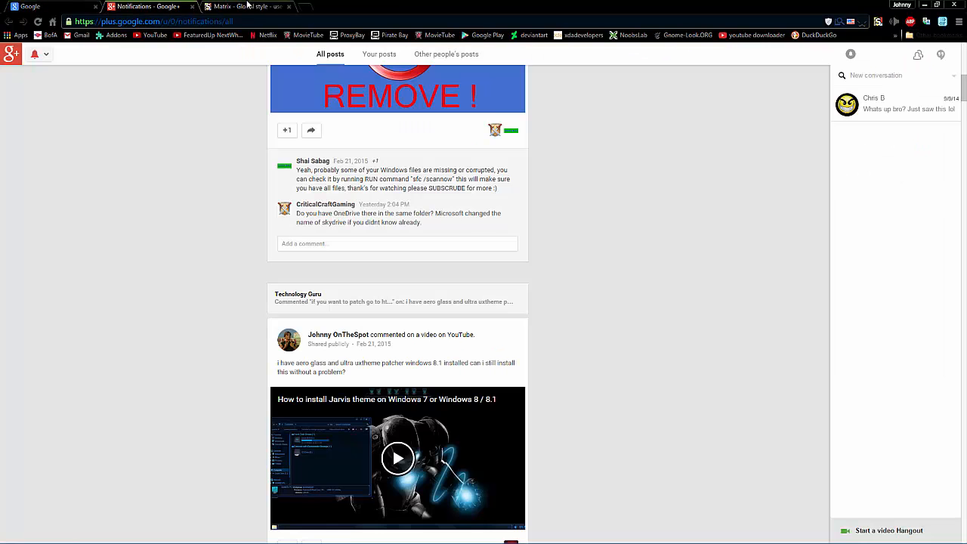
{"action": "left_click", "coordinate": [245, 6]}
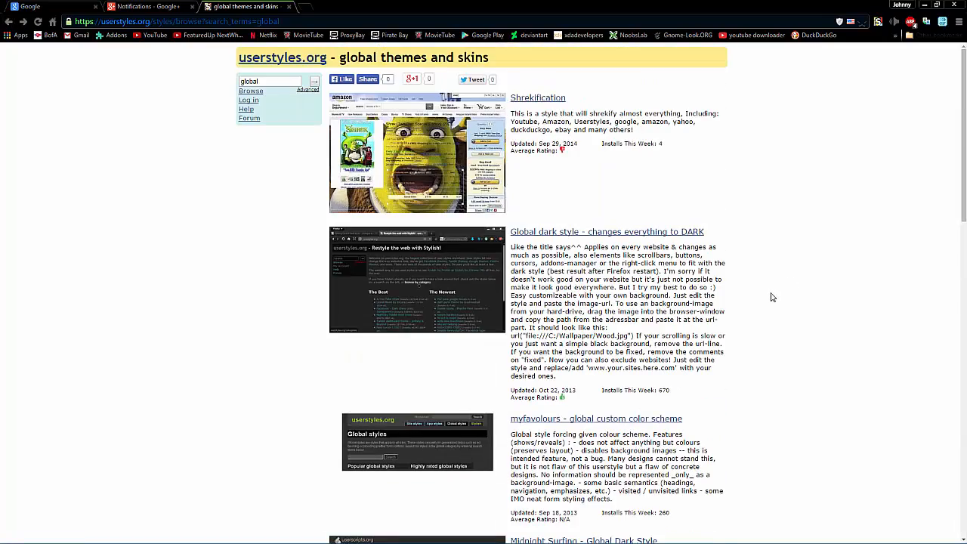
{"action": "scroll", "scroll_direction": "down", "scroll_amount": 3}
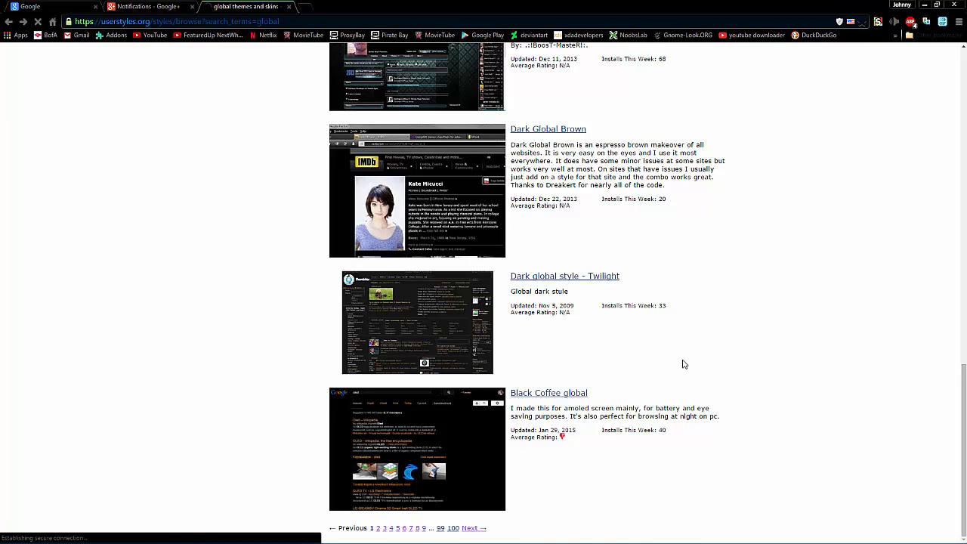
{"action": "left_click", "coordinate": [471, 527]}
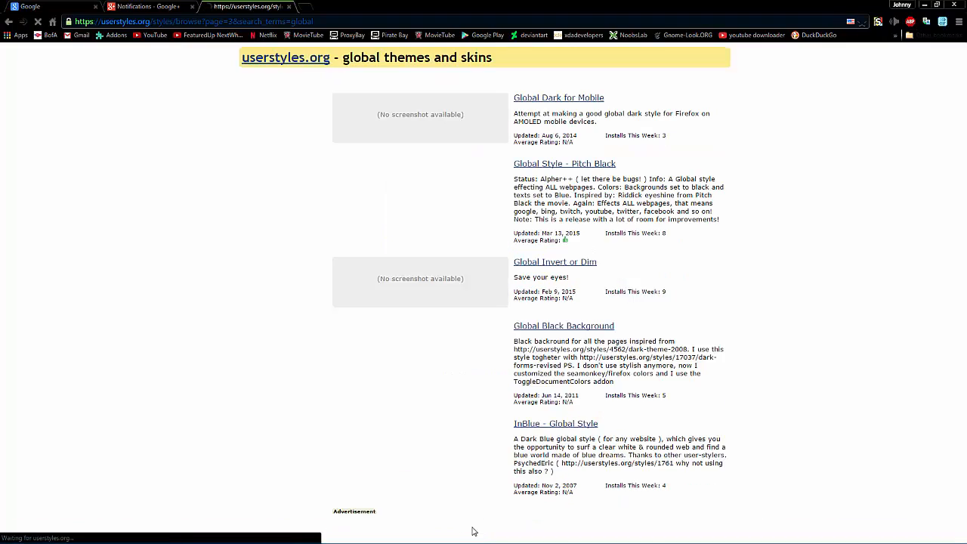
{"action": "left_click", "coordinate": [473, 529]}
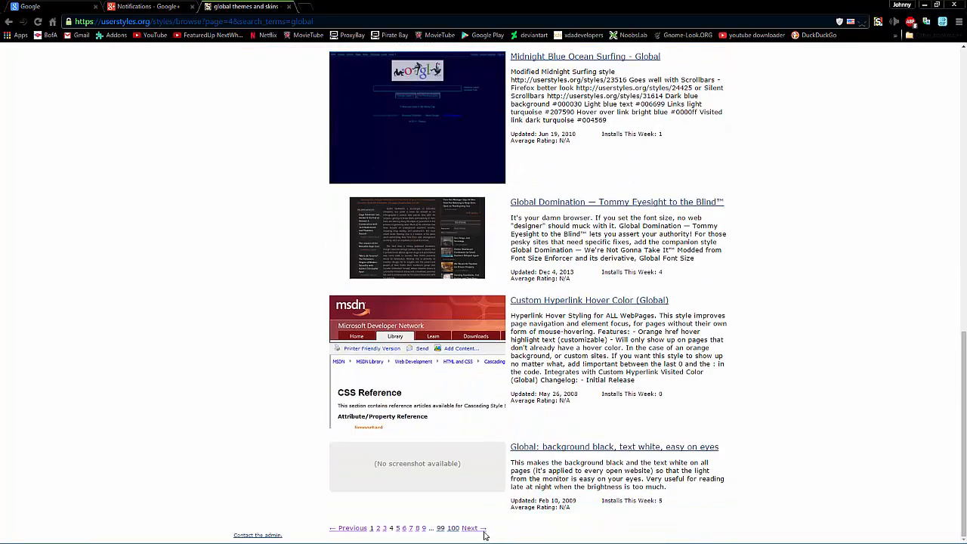
{"action": "left_click", "coordinate": [471, 529]}
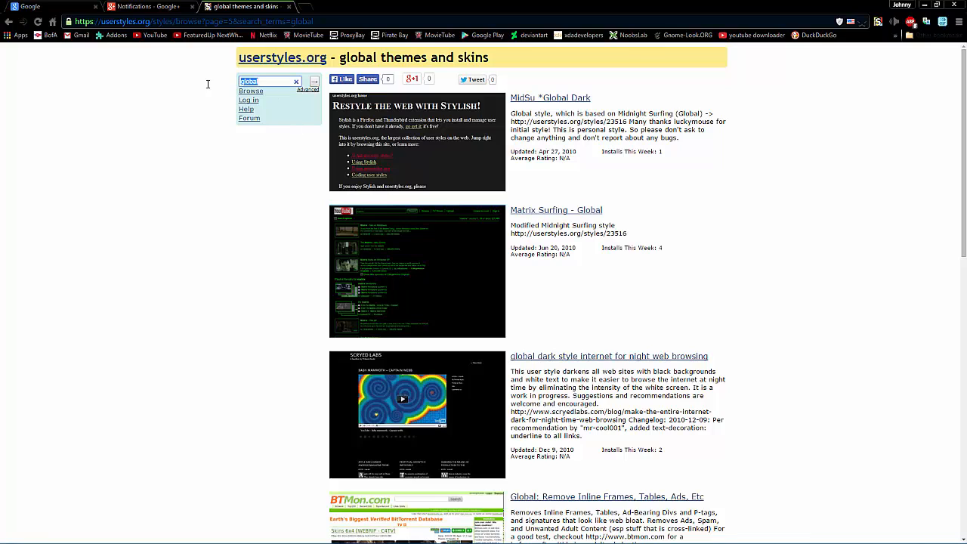
Step: Search for Google themes and skins and advance to the second page of results
{"action": "left_click", "coordinate": [268, 81]}
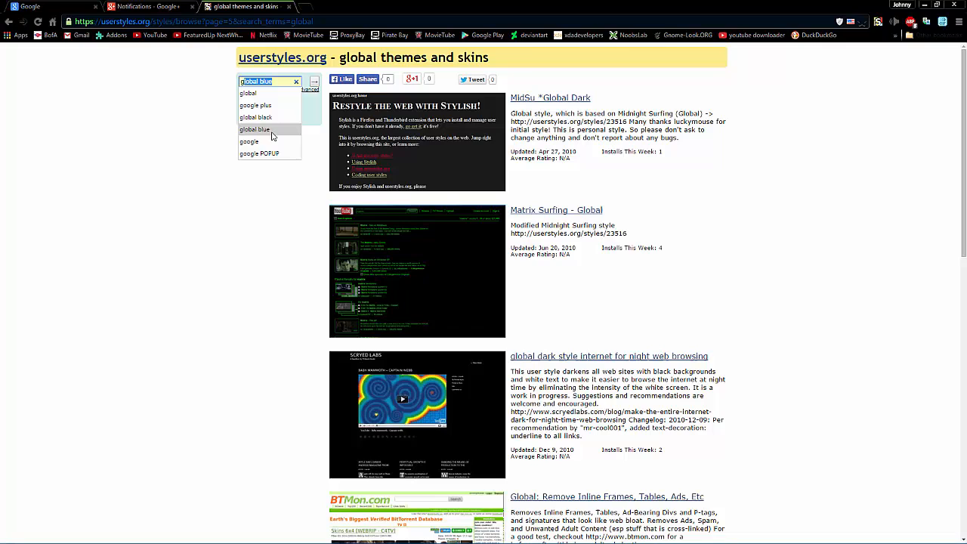
{"action": "left_click", "coordinate": [248, 142]}
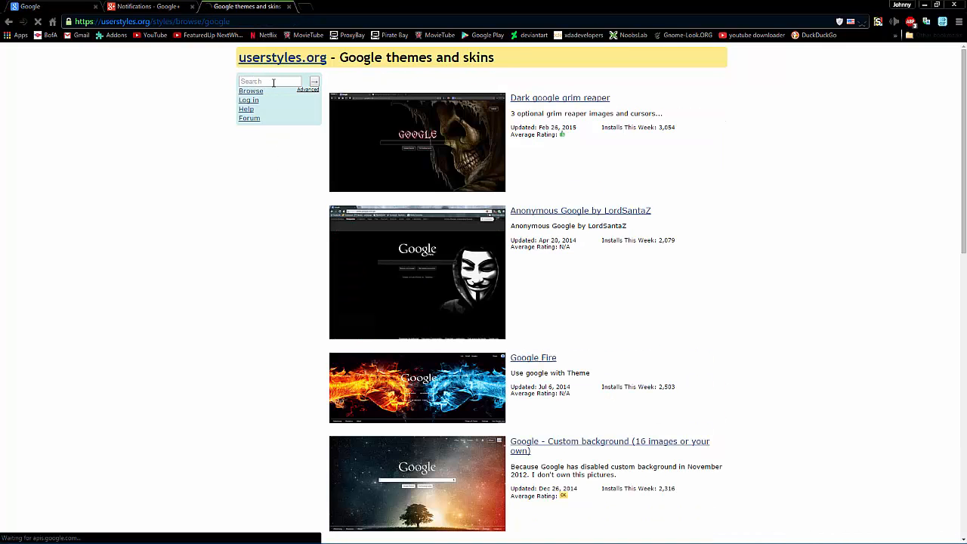
{"action": "scroll", "scroll_direction": "down", "scroll_amount": 3}
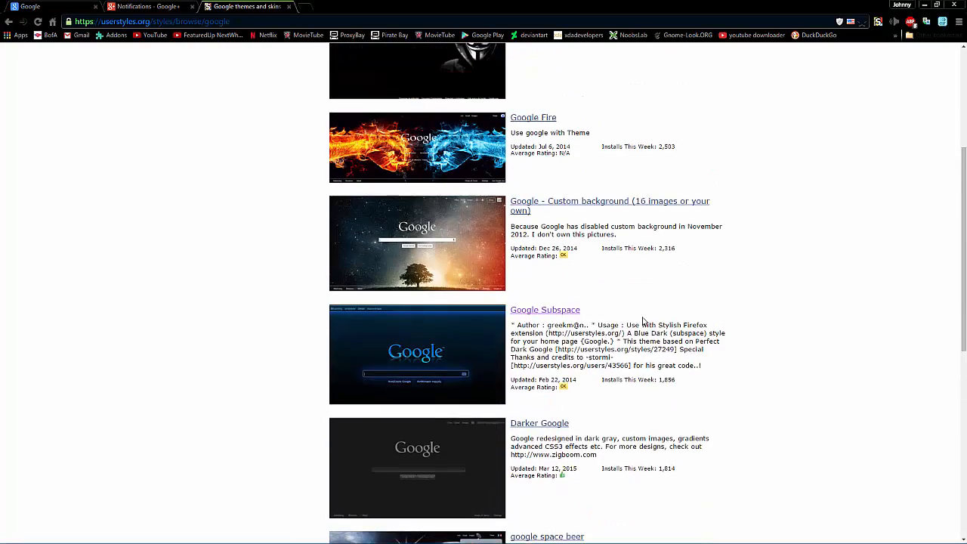
{"action": "scroll", "scroll_direction": "down", "scroll_amount": 3}
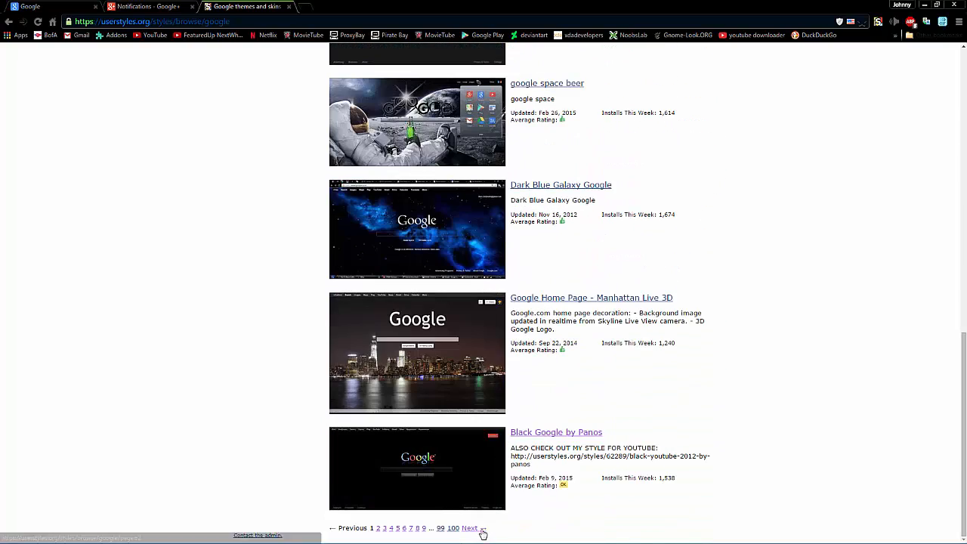
{"action": "left_click", "coordinate": [468, 527]}
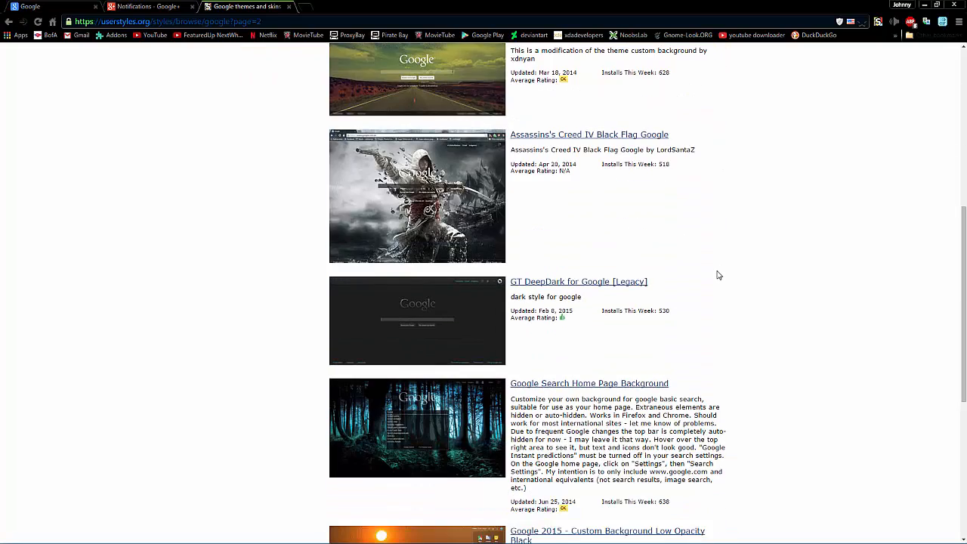
{"action": "scroll", "scroll_direction": "down", "scroll_amount": 3}
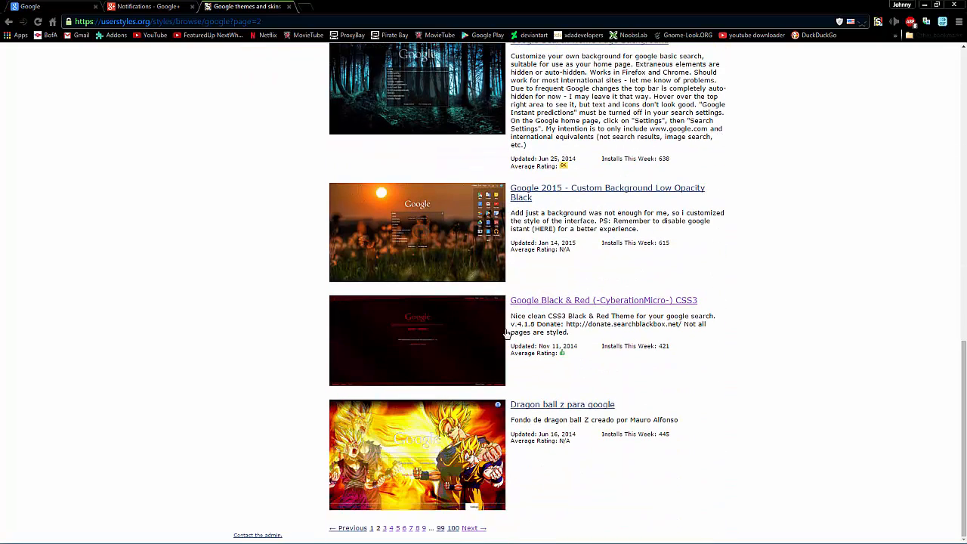
Step: Install the Google Black & Red (-CyberationMicro-) CSS3 style with Stylish and return to the Google tab
{"action": "left_click", "coordinate": [603, 300]}
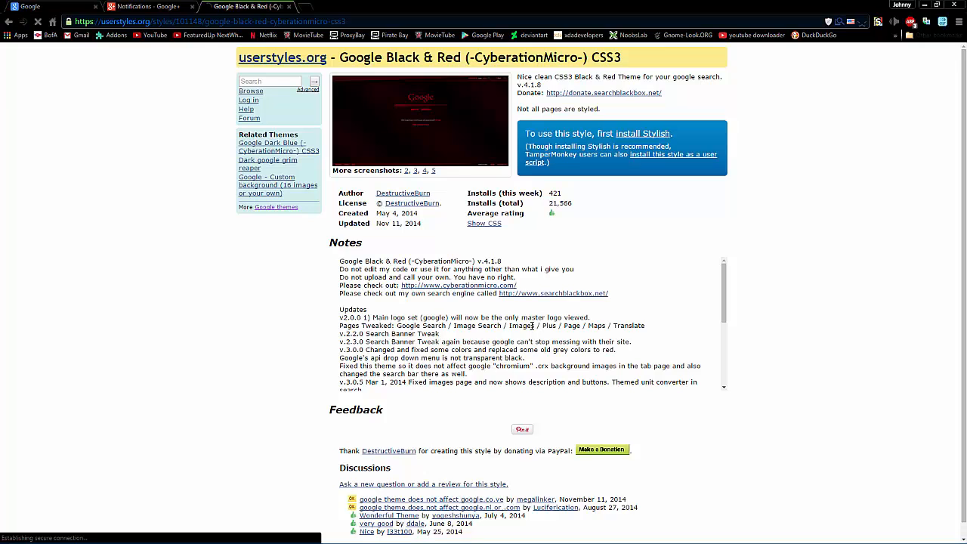
{"action": "left_click", "coordinate": [642, 133]}
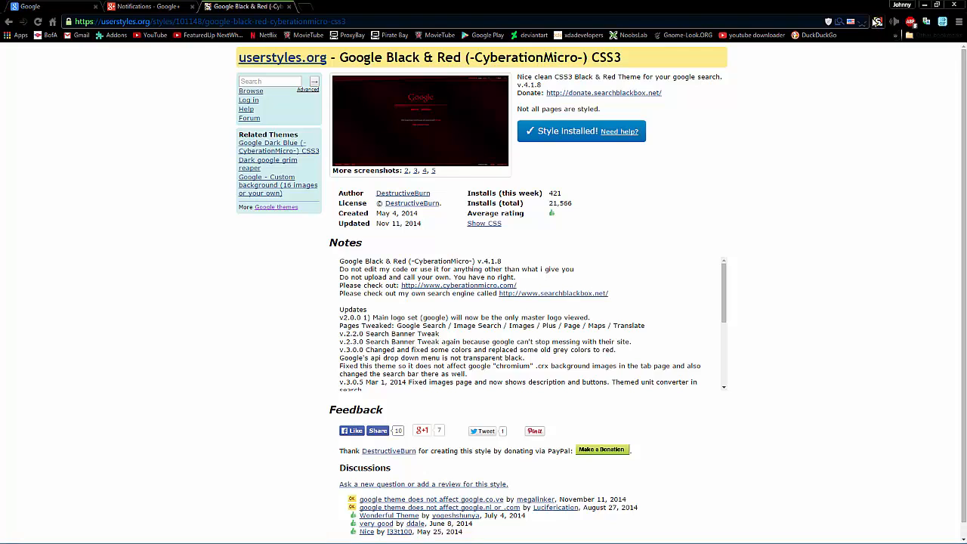
{"action": "left_click", "coordinate": [876, 22]}
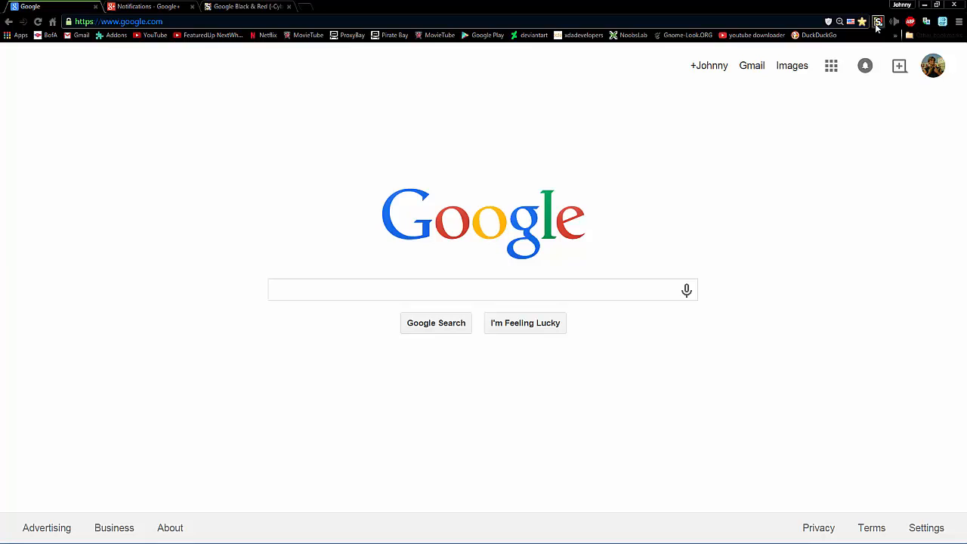
Step: Enable Google Black & Red from the Stylish popup, then go to the full Google+ notifications page
{"action": "left_click", "coordinate": [877, 21]}
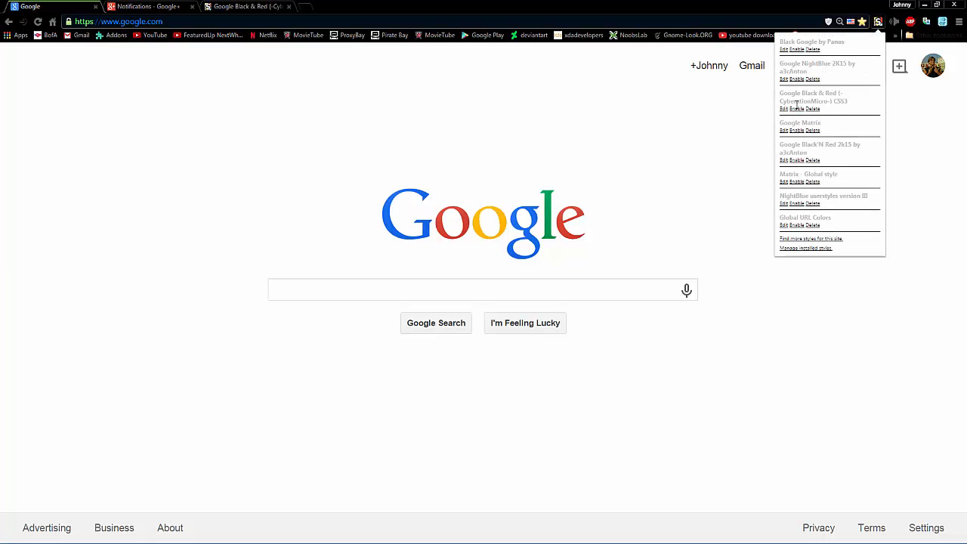
{"action": "left_click", "coordinate": [795, 109]}
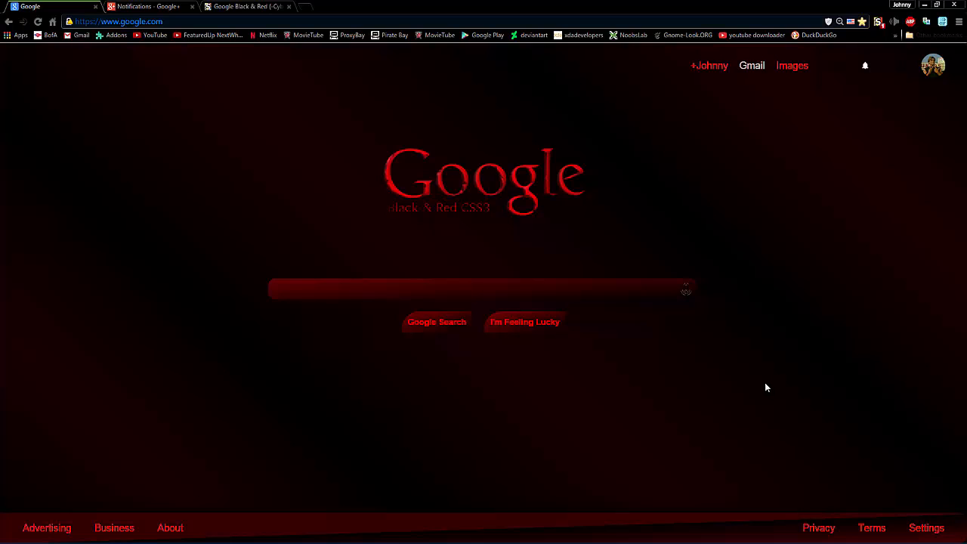
{"action": "left_click", "coordinate": [864, 65]}
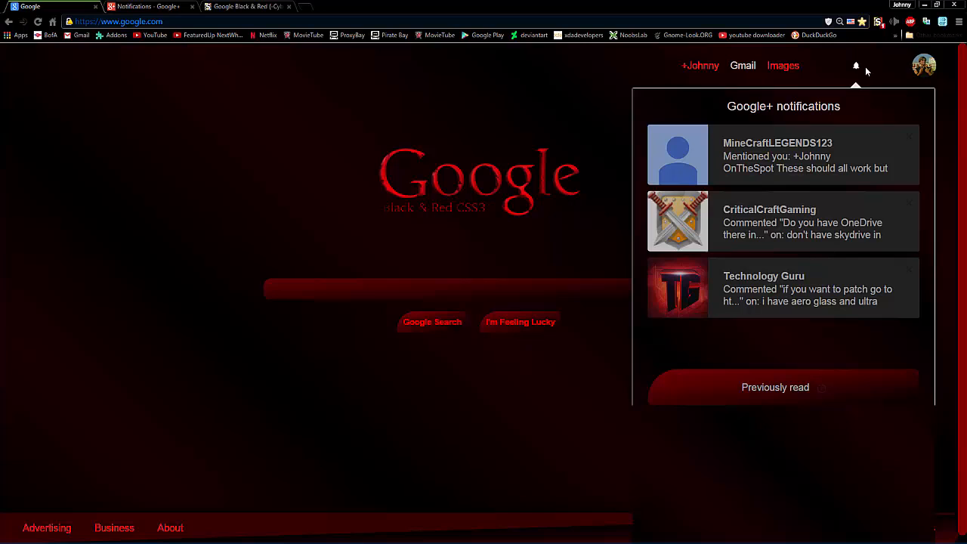
{"action": "mouse_move", "coordinate": [783, 105]}
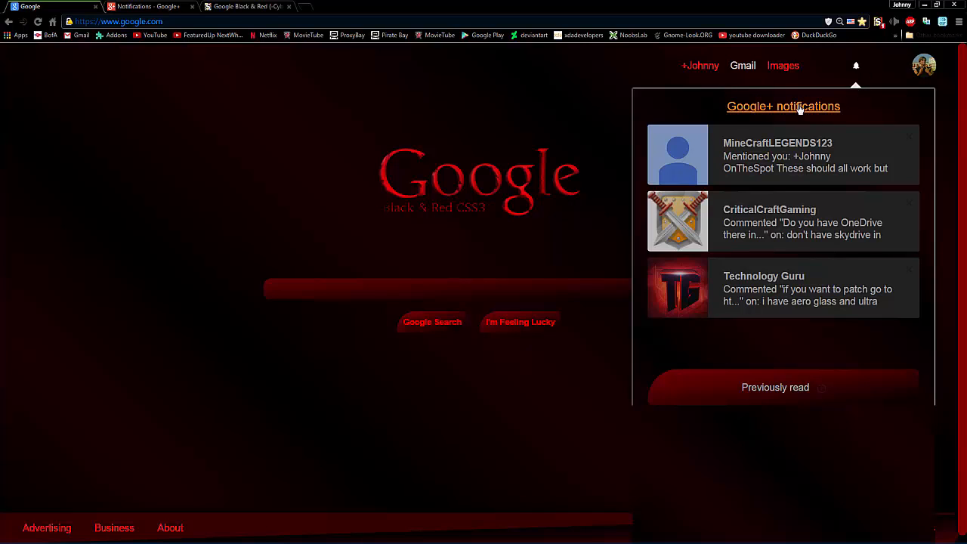
{"action": "left_click", "coordinate": [782, 106]}
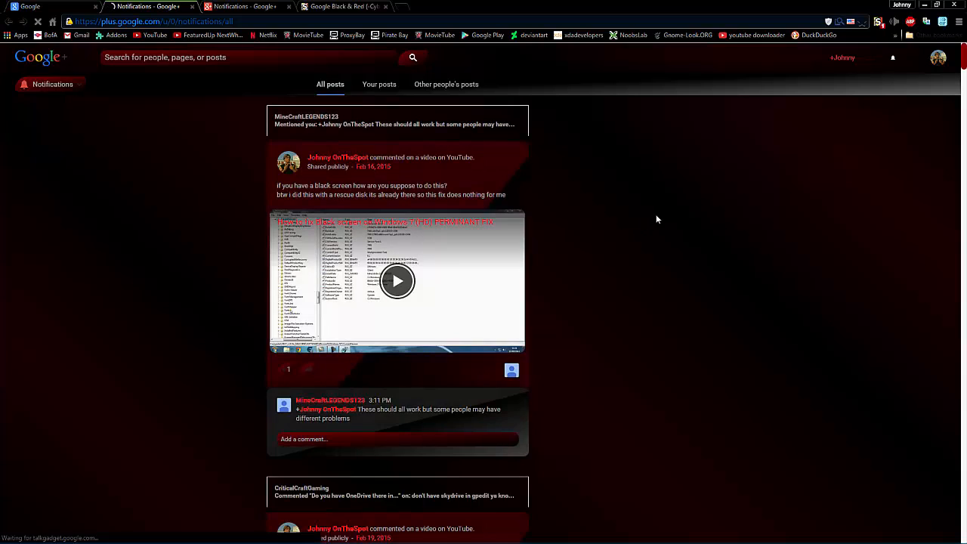
{"action": "scroll", "scroll_direction": "down", "scroll_amount": 3}
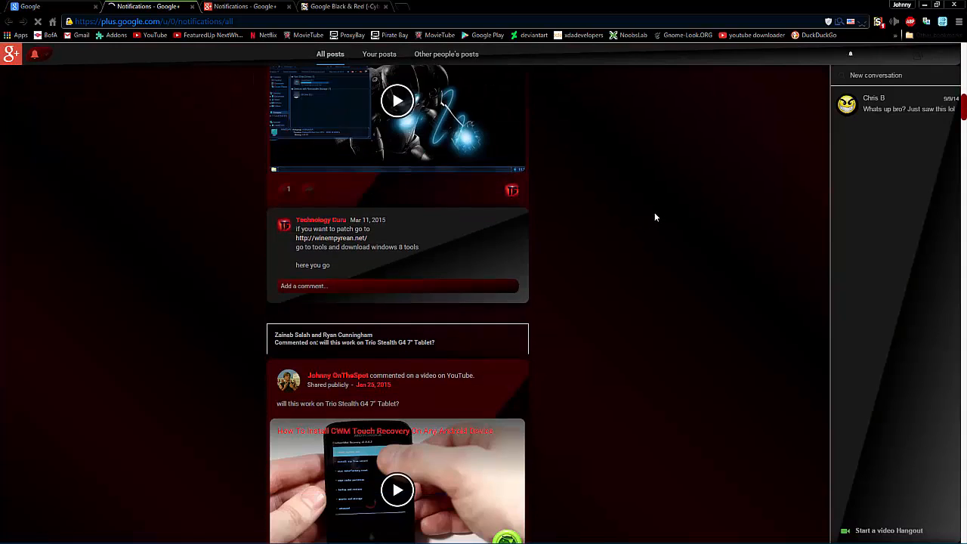
{"action": "scroll", "scroll_direction": "down", "scroll_amount": 3}
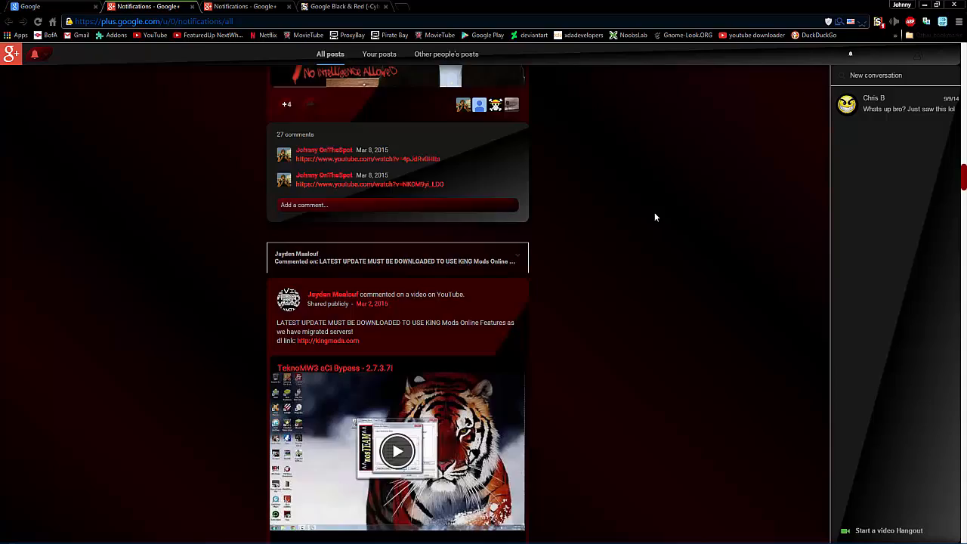
{"action": "scroll", "scroll_direction": "down", "scroll_amount": 3}
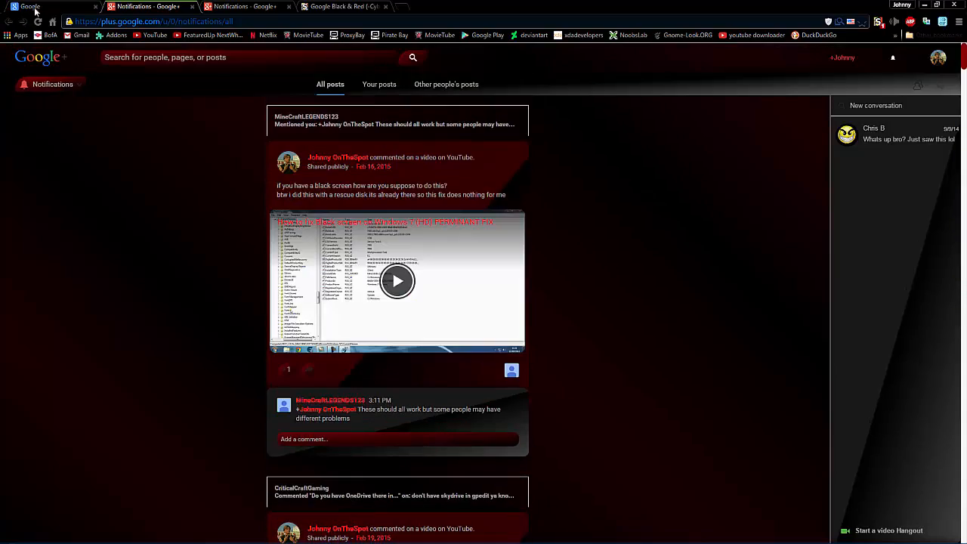
{"action": "scroll", "scroll_direction": "down", "scroll_amount": 3}
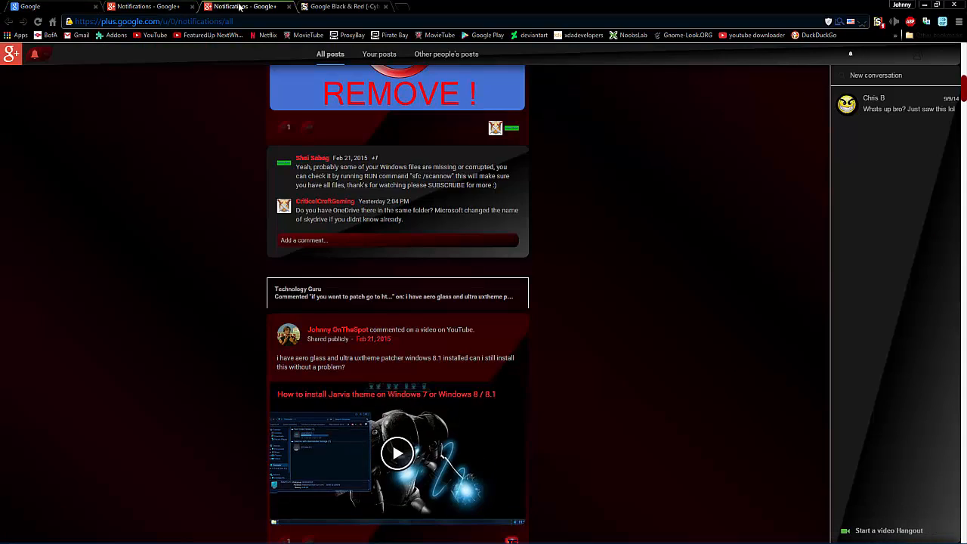
Step: Return to the userstyles.org tab and list the Google themes and skins gallery
{"action": "left_click", "coordinate": [340, 6]}
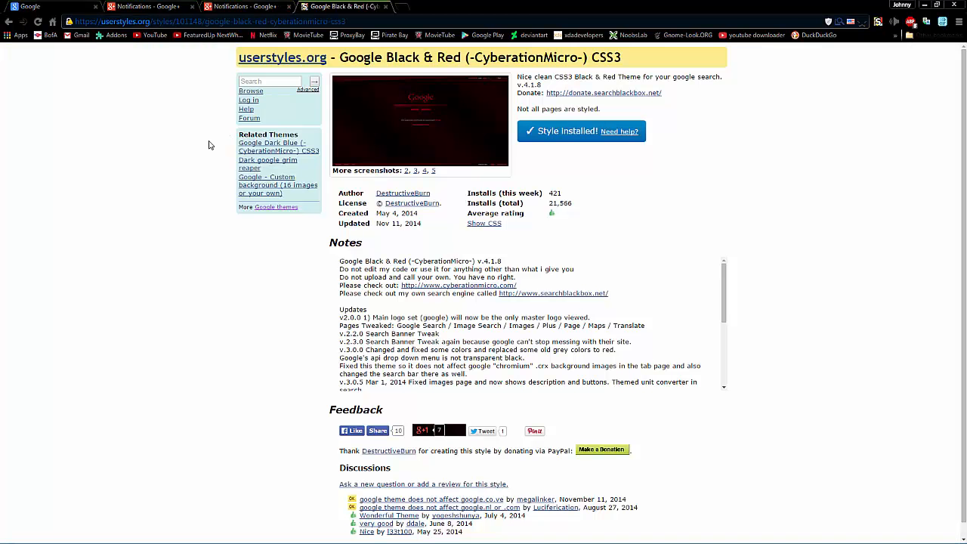
{"action": "left_click", "coordinate": [269, 82]}
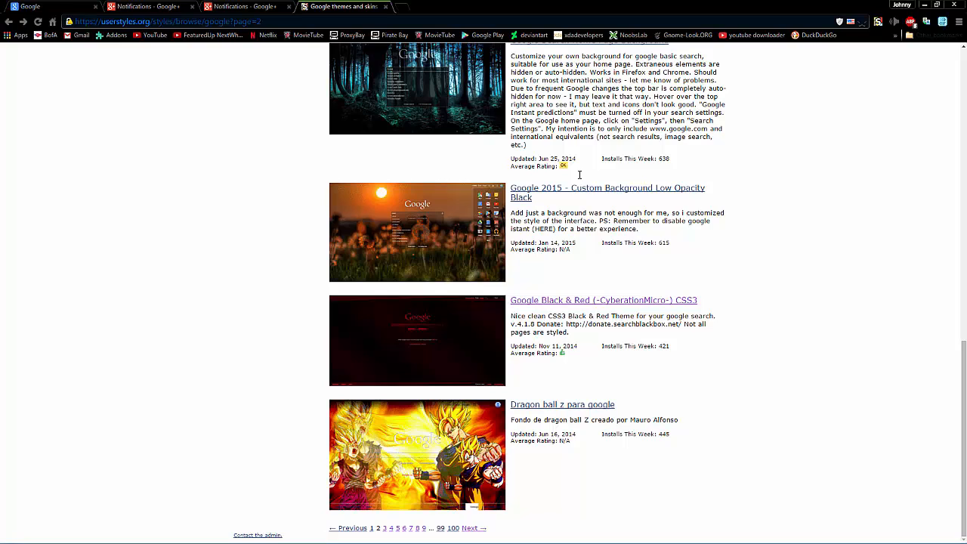
{"action": "mouse_move", "coordinate": [853, 224]}
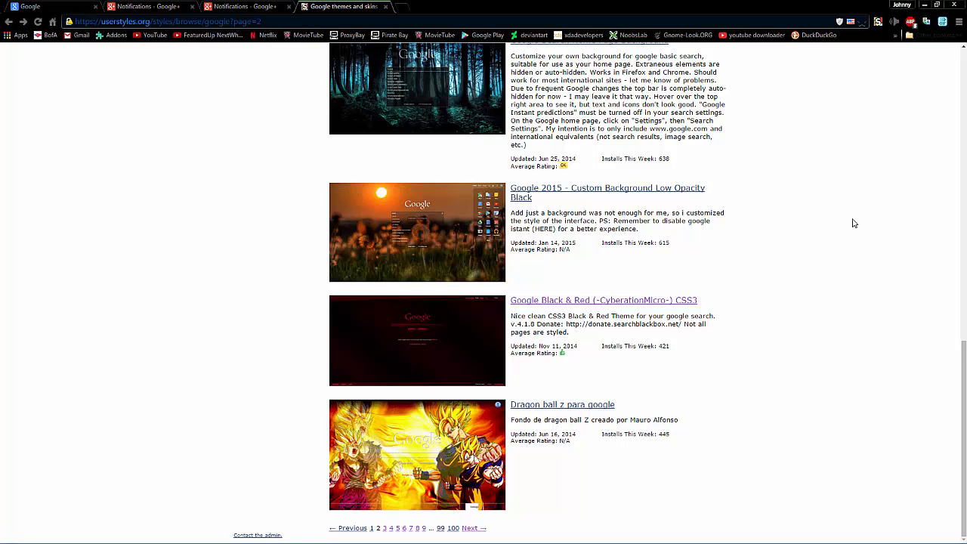
{"action": "mouse_move", "coordinate": [477, 278]}
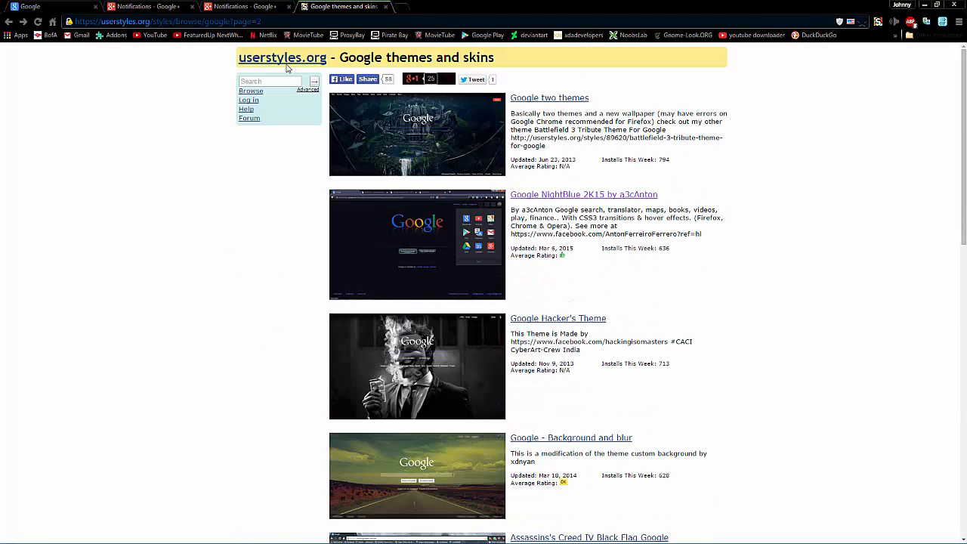
Step: Search userstyles.org for 'fonts' and recolor the results' links red with Global URL Colors
{"action": "left_click", "coordinate": [269, 82]}
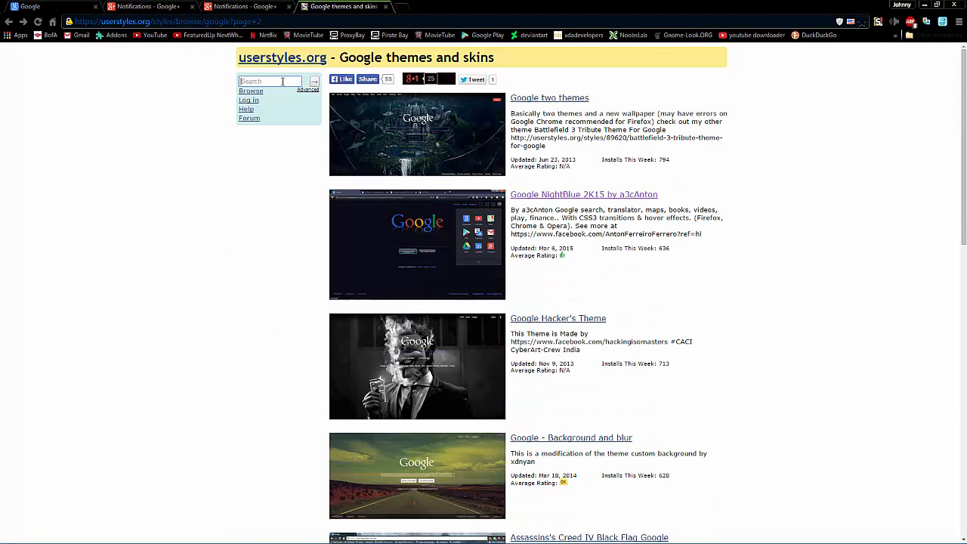
{"action": "type", "text": "fonts"}
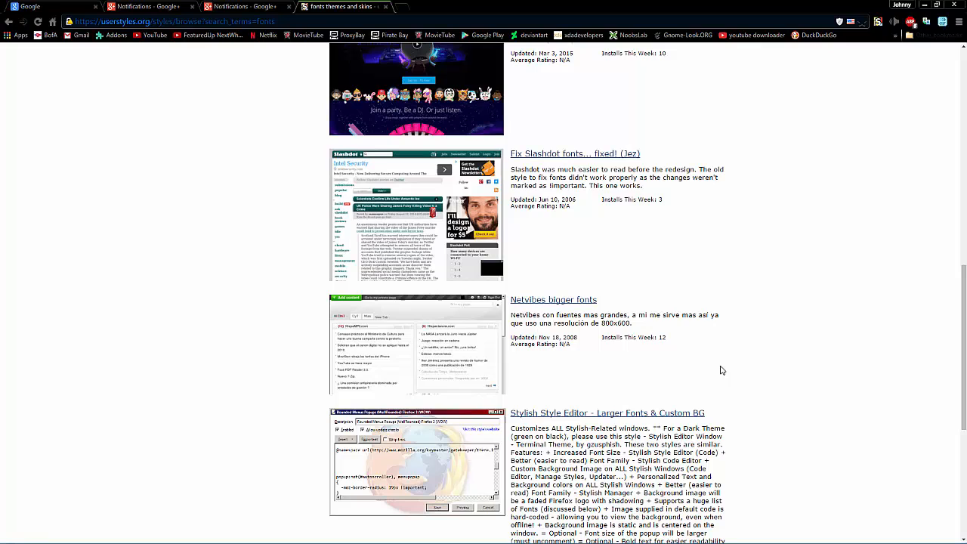
{"action": "scroll", "scroll_direction": "down", "scroll_amount": 3}
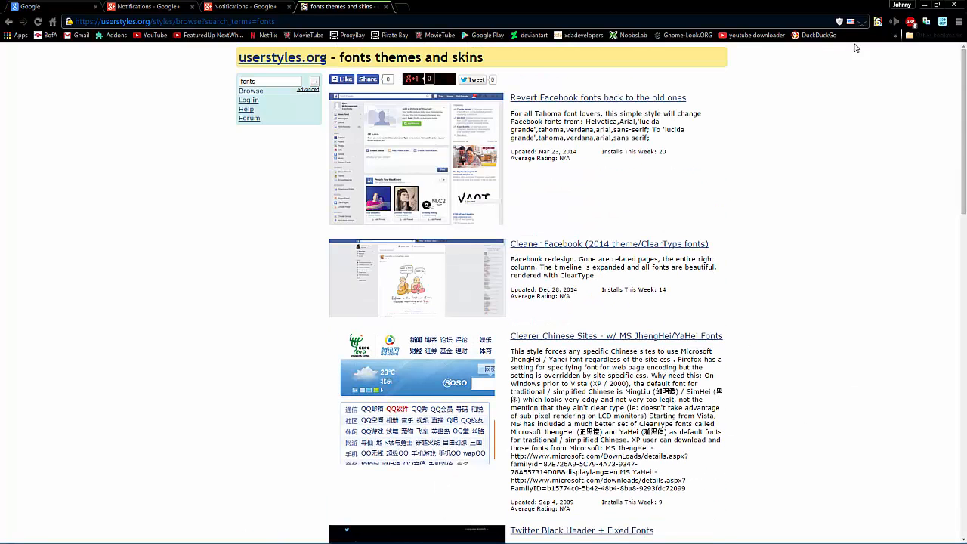
{"action": "mouse_move", "coordinate": [737, 51]}
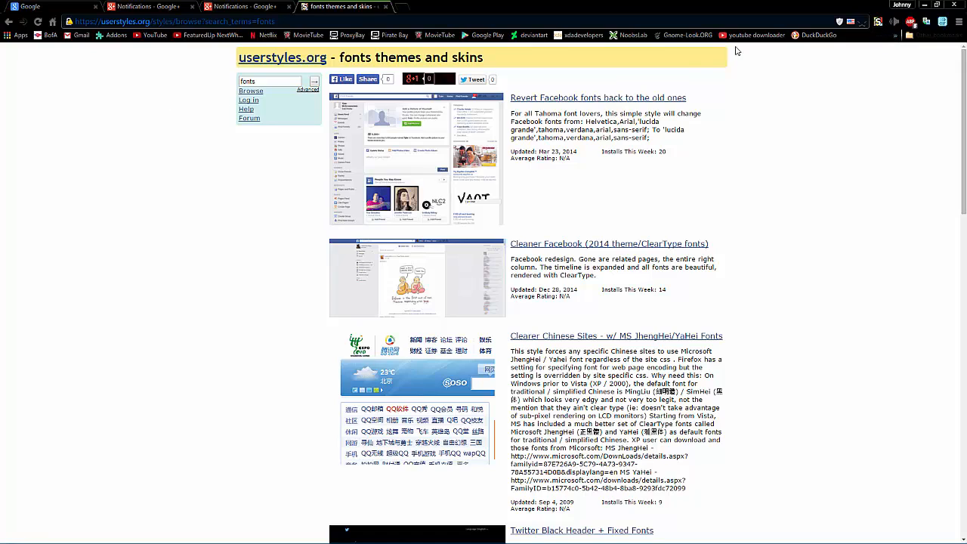
{"action": "left_click", "coordinate": [878, 21]}
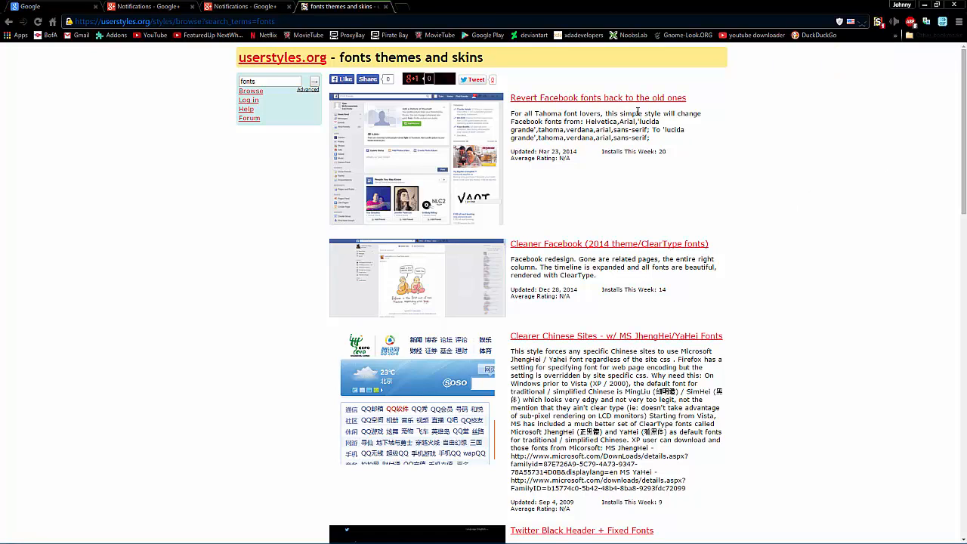
{"action": "mouse_move", "coordinate": [598, 97]}
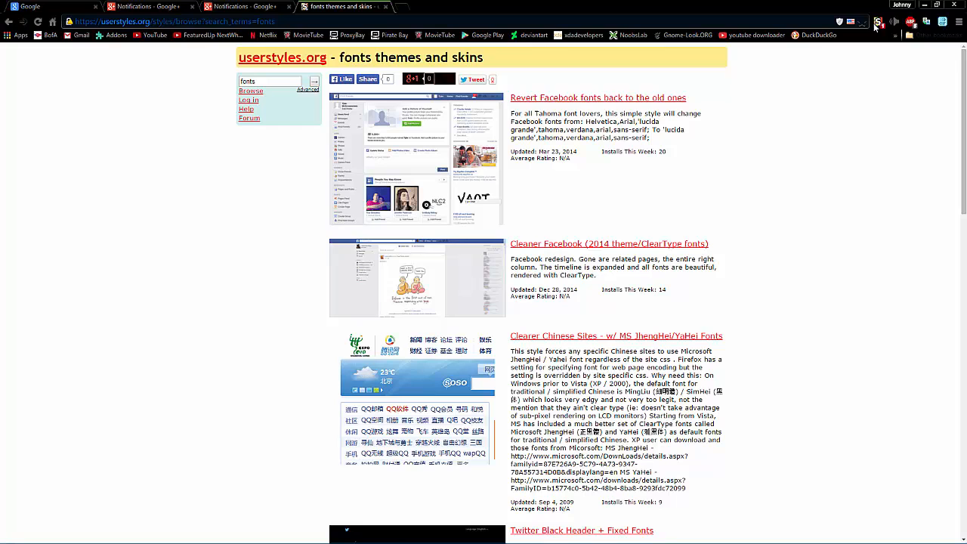
Step: Toggle 'Matrix - Global style' on and off, then enable 'NightBlue userstyles version B' and turn it back off
{"action": "left_click", "coordinate": [876, 21]}
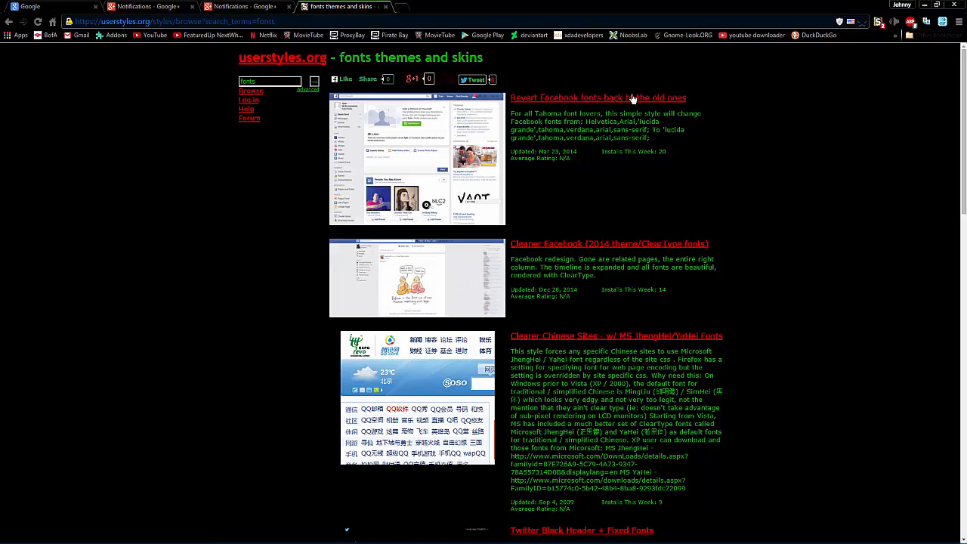
{"action": "mouse_move", "coordinate": [643, 97]}
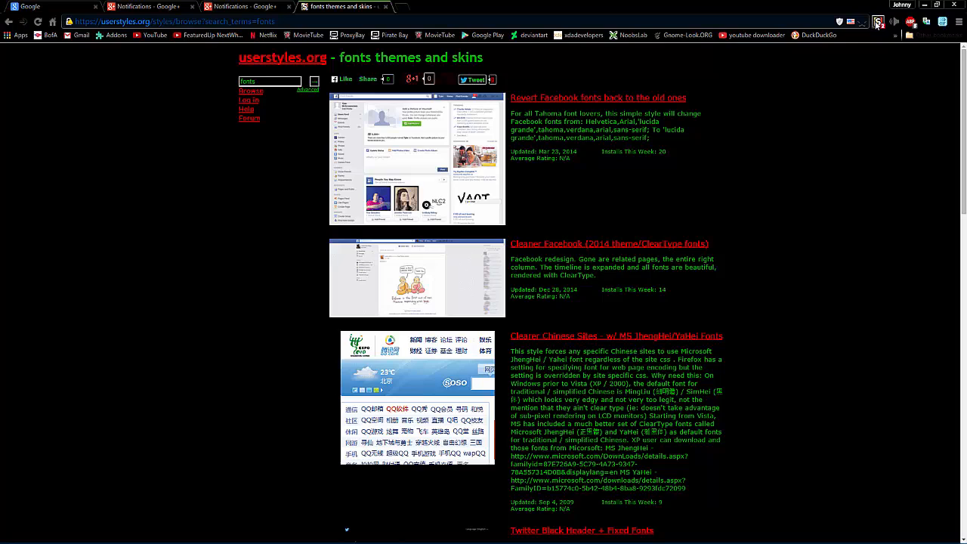
{"action": "left_click", "coordinate": [879, 23]}
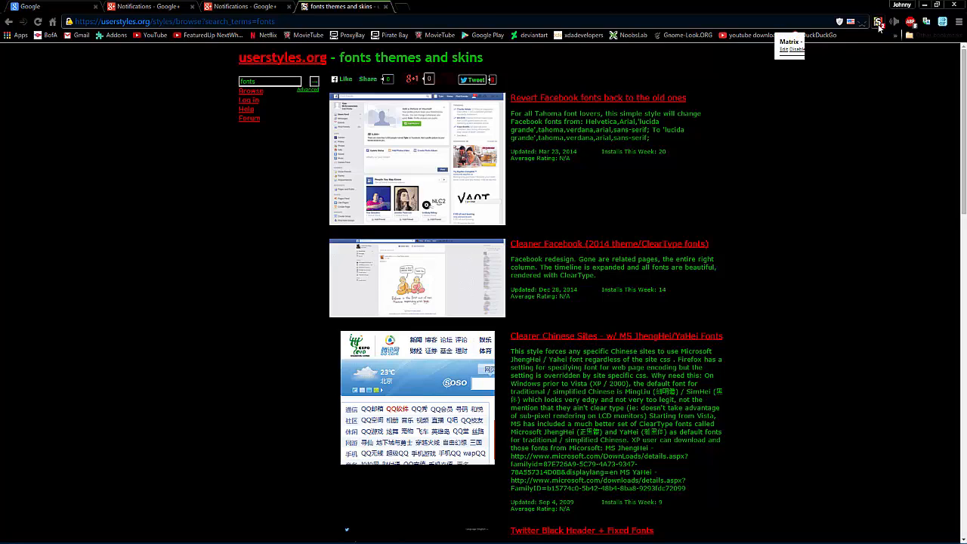
{"action": "left_click", "coordinate": [879, 23]}
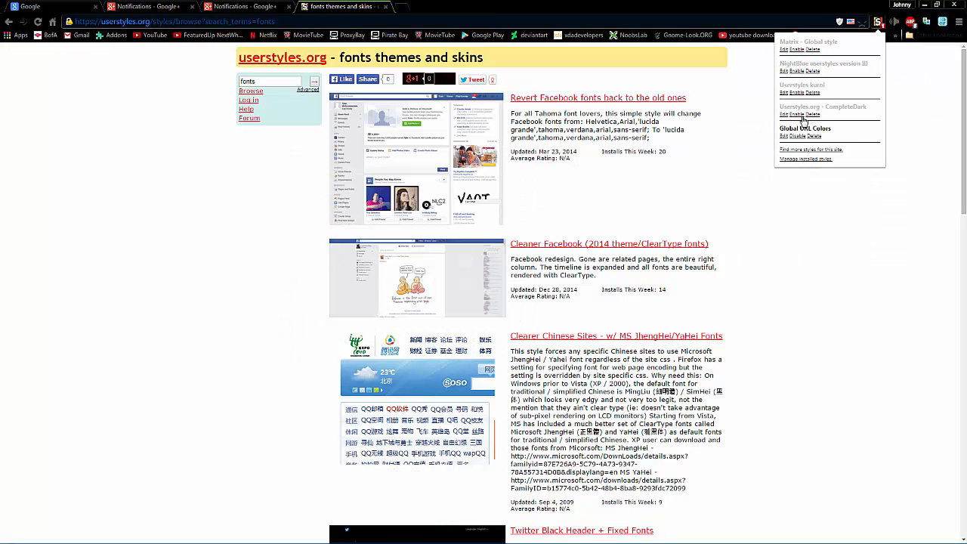
{"action": "left_click", "coordinate": [793, 115]}
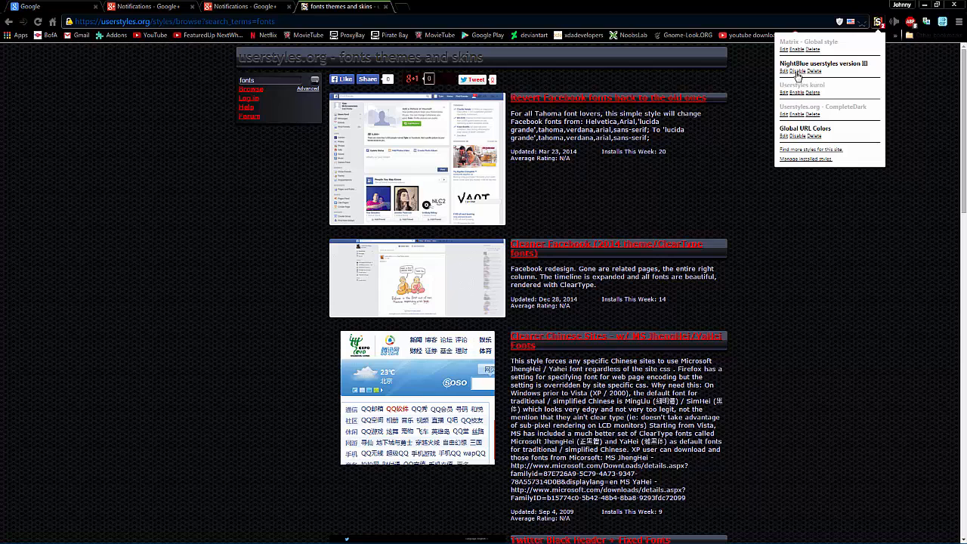
{"action": "left_click", "coordinate": [242, 6]}
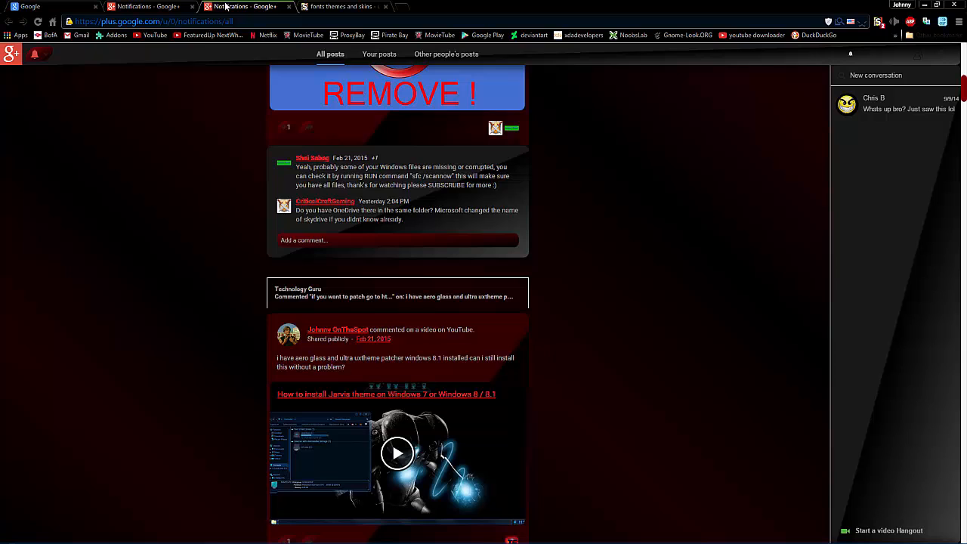
Step: Review the open tabs, then close the Notifications and fonts themes tabs, keeping only Google
{"action": "left_click", "coordinate": [339, 6]}
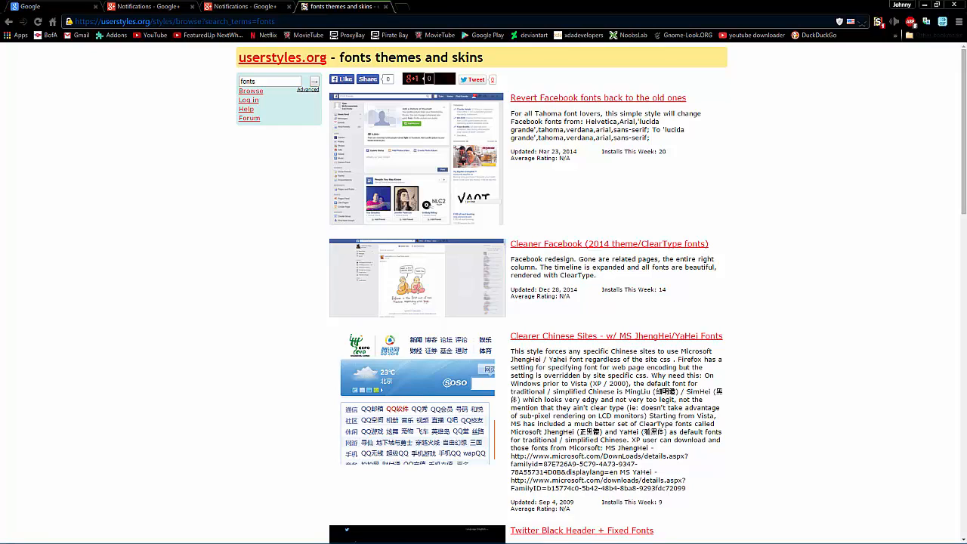
{"action": "left_click", "coordinate": [53, 6]}
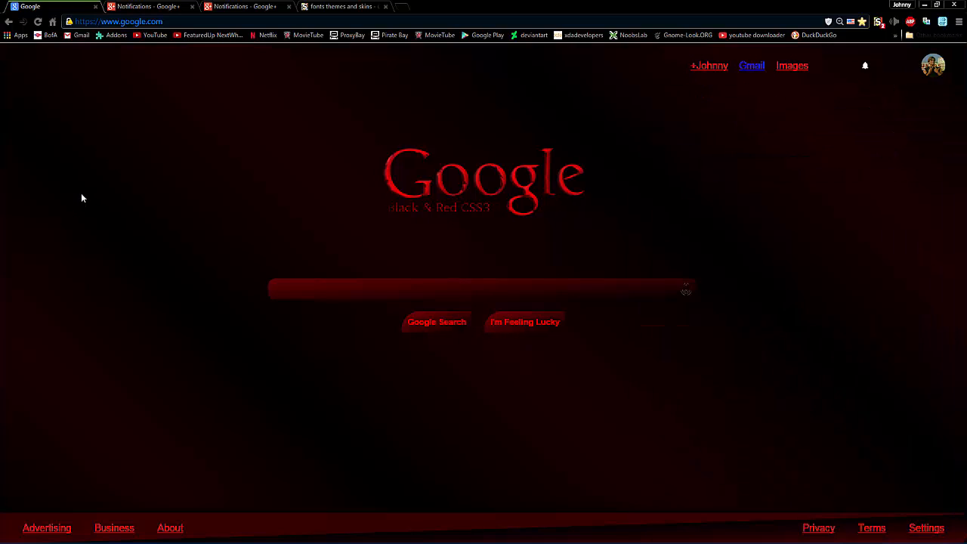
{"action": "left_click", "coordinate": [148, 6]}
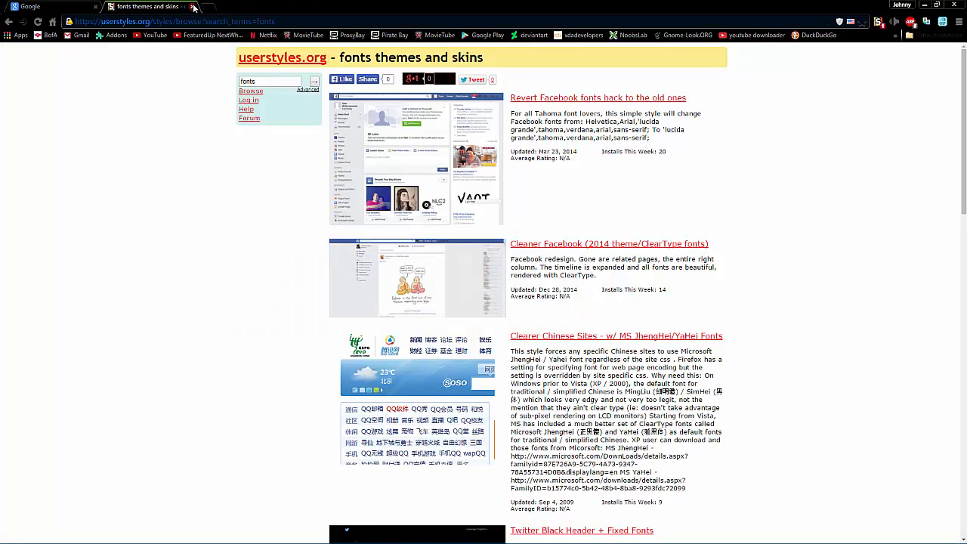
{"action": "left_click", "coordinate": [53, 7]}
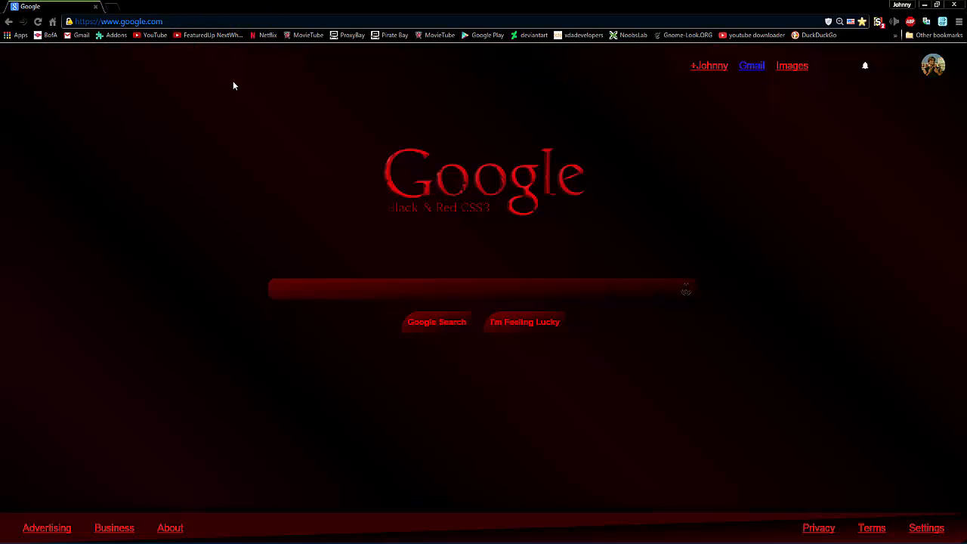